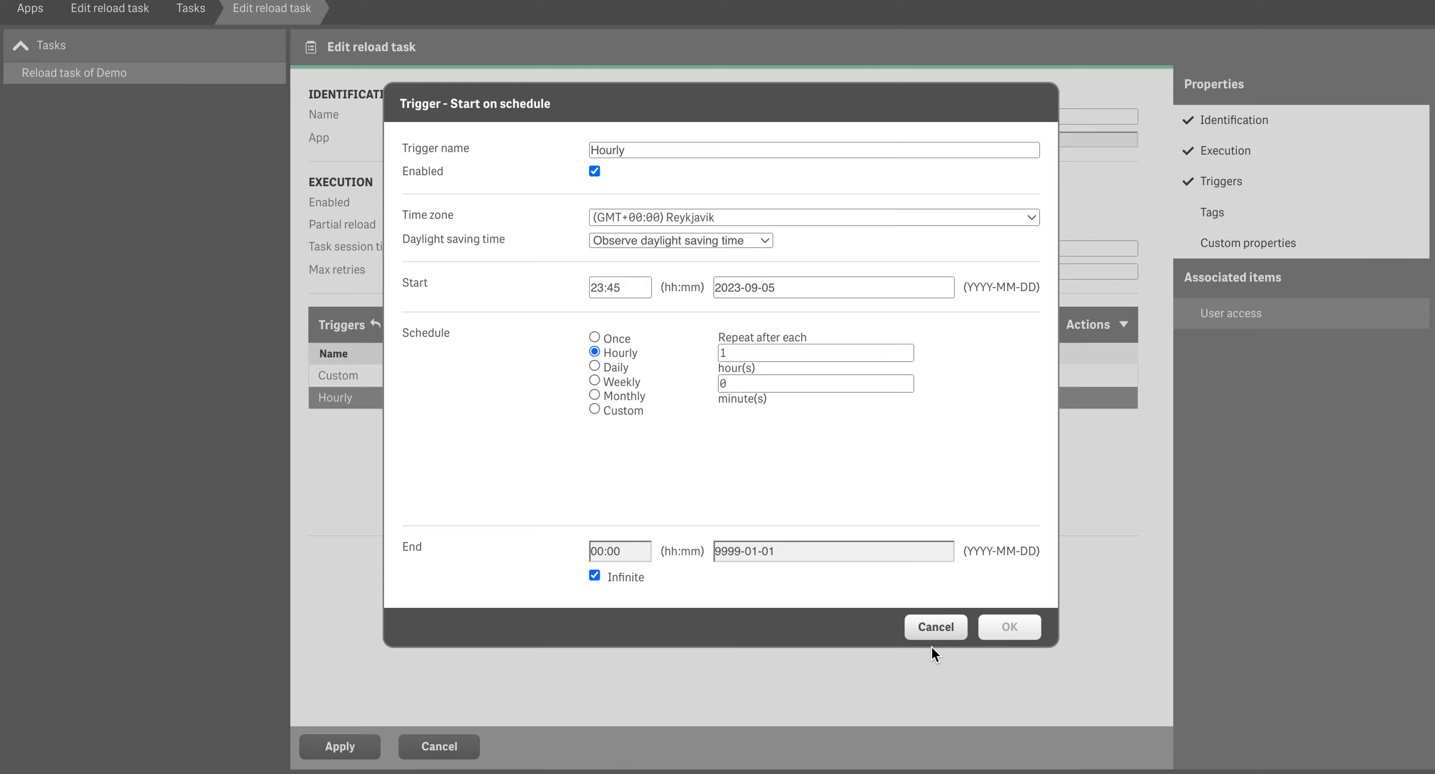
{"action": "mouse_move", "coordinate": [639, 420]}
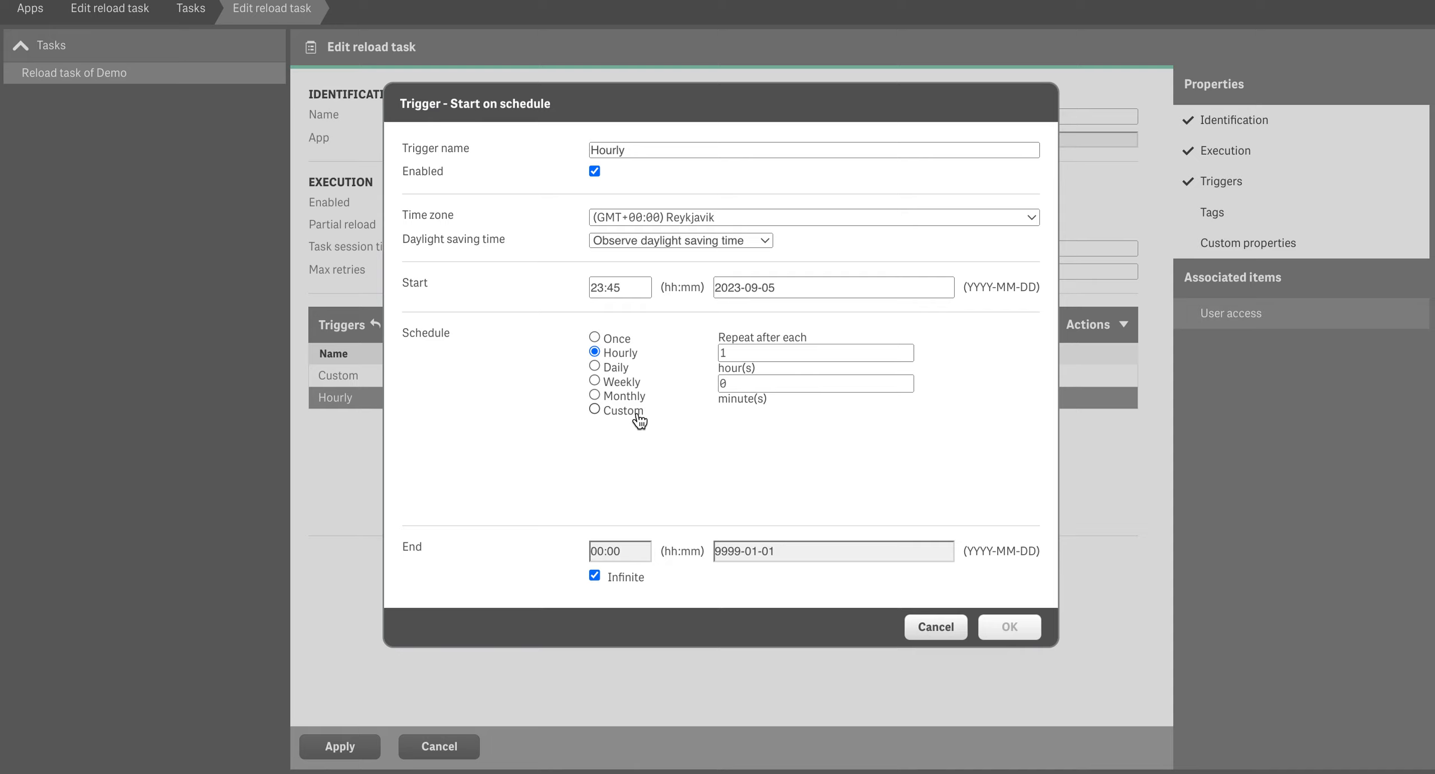
Compare the custom schedule trigger option and keep the task repeating every hour
{"action": "left_click", "coordinate": [594, 409]}
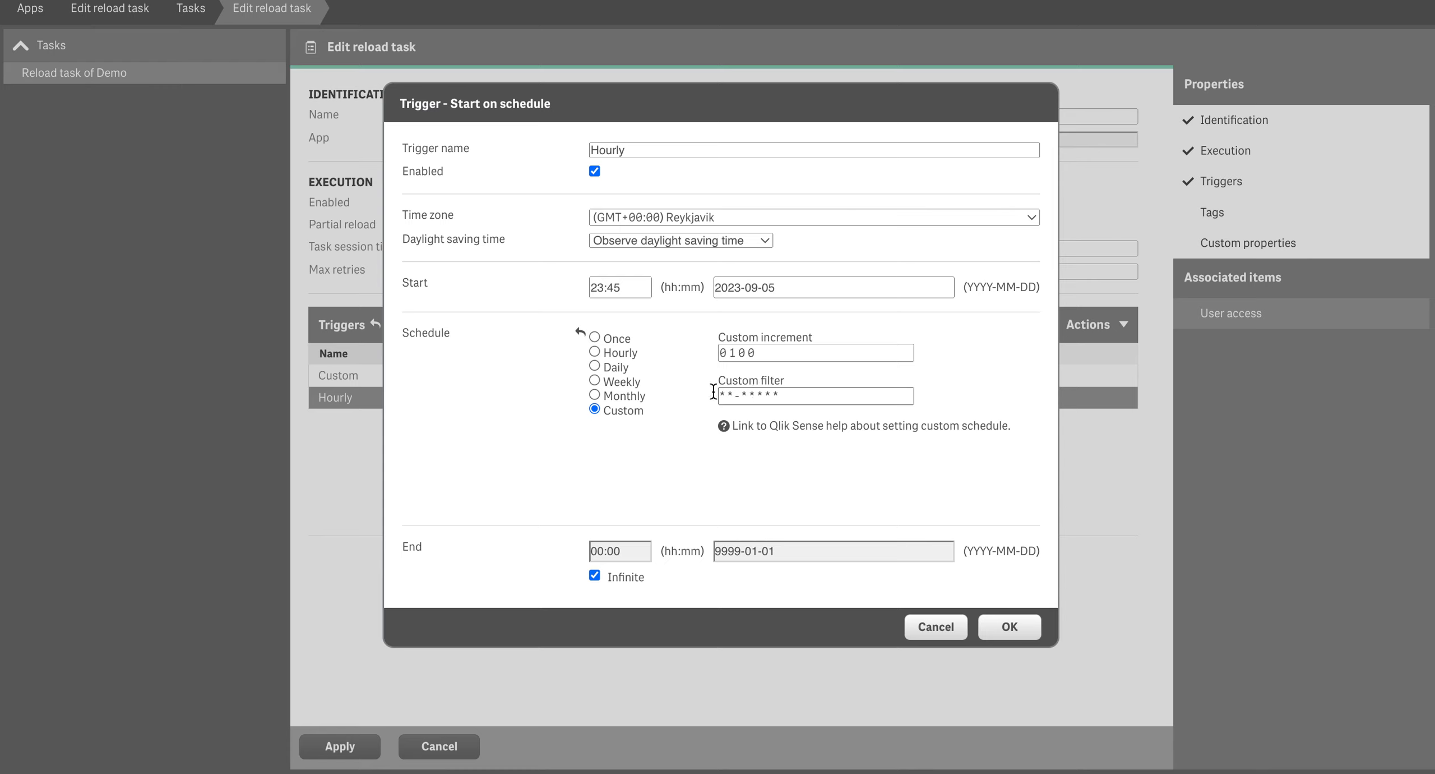
{"action": "left_click", "coordinate": [596, 352]}
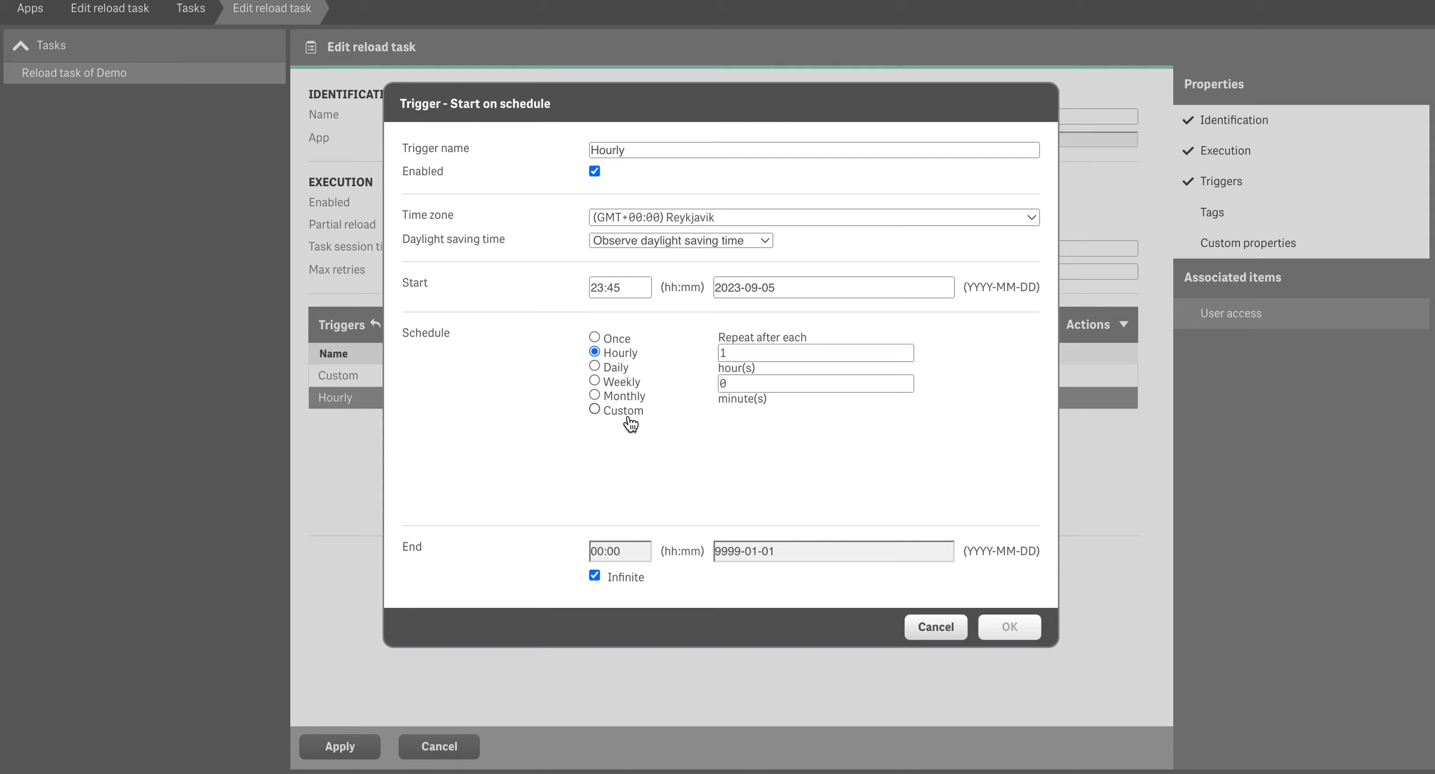
{"action": "left_click", "coordinate": [596, 409]}
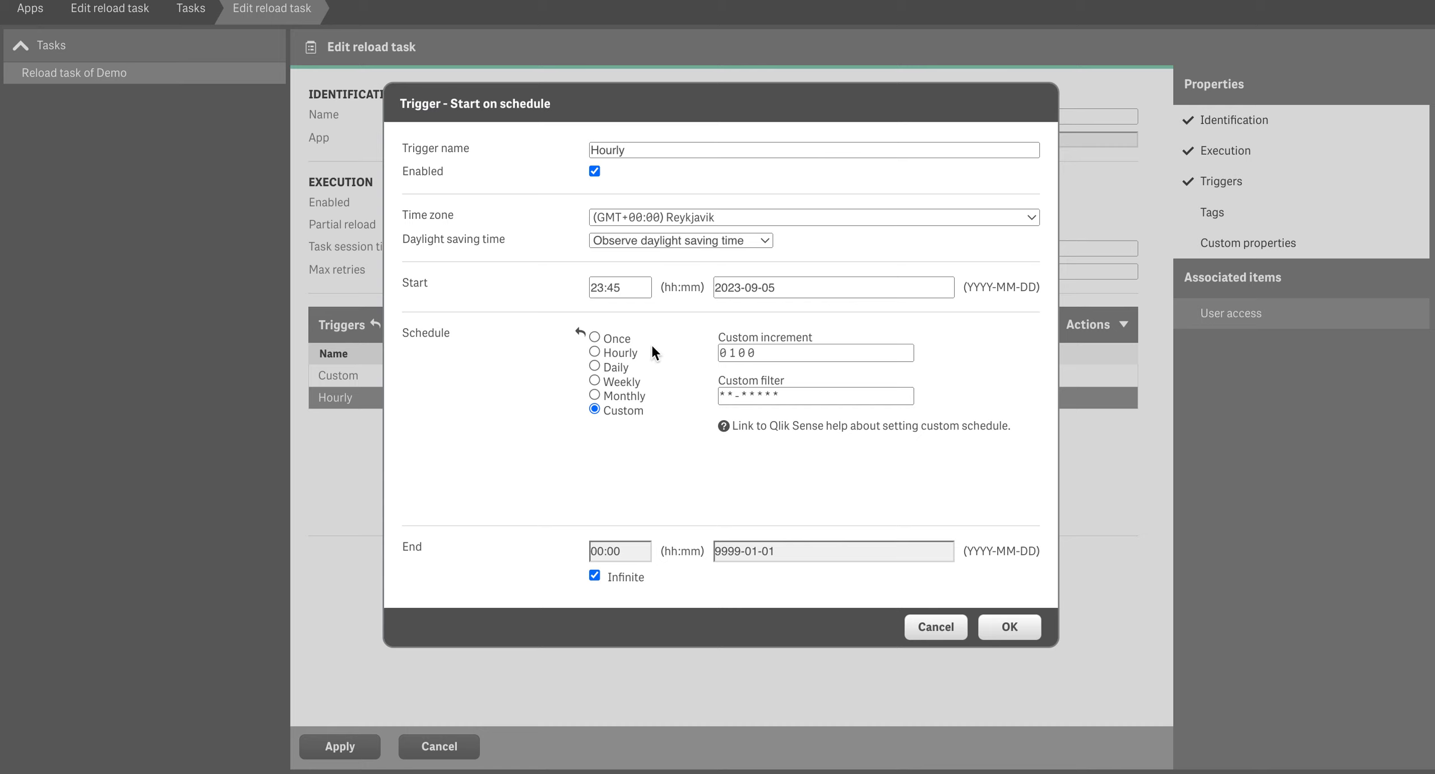
{"action": "left_click", "coordinate": [596, 352]}
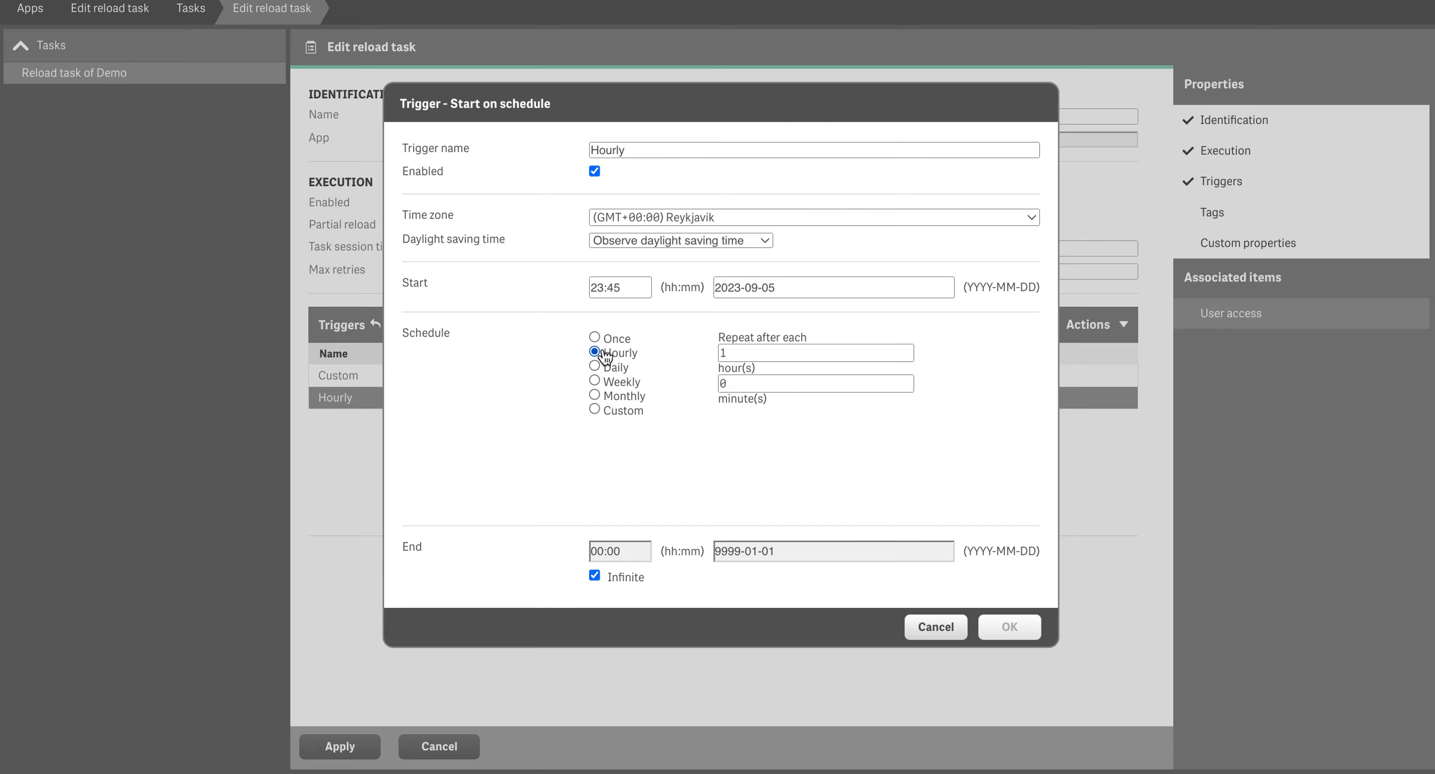
{"action": "left_click", "coordinate": [594, 353]}
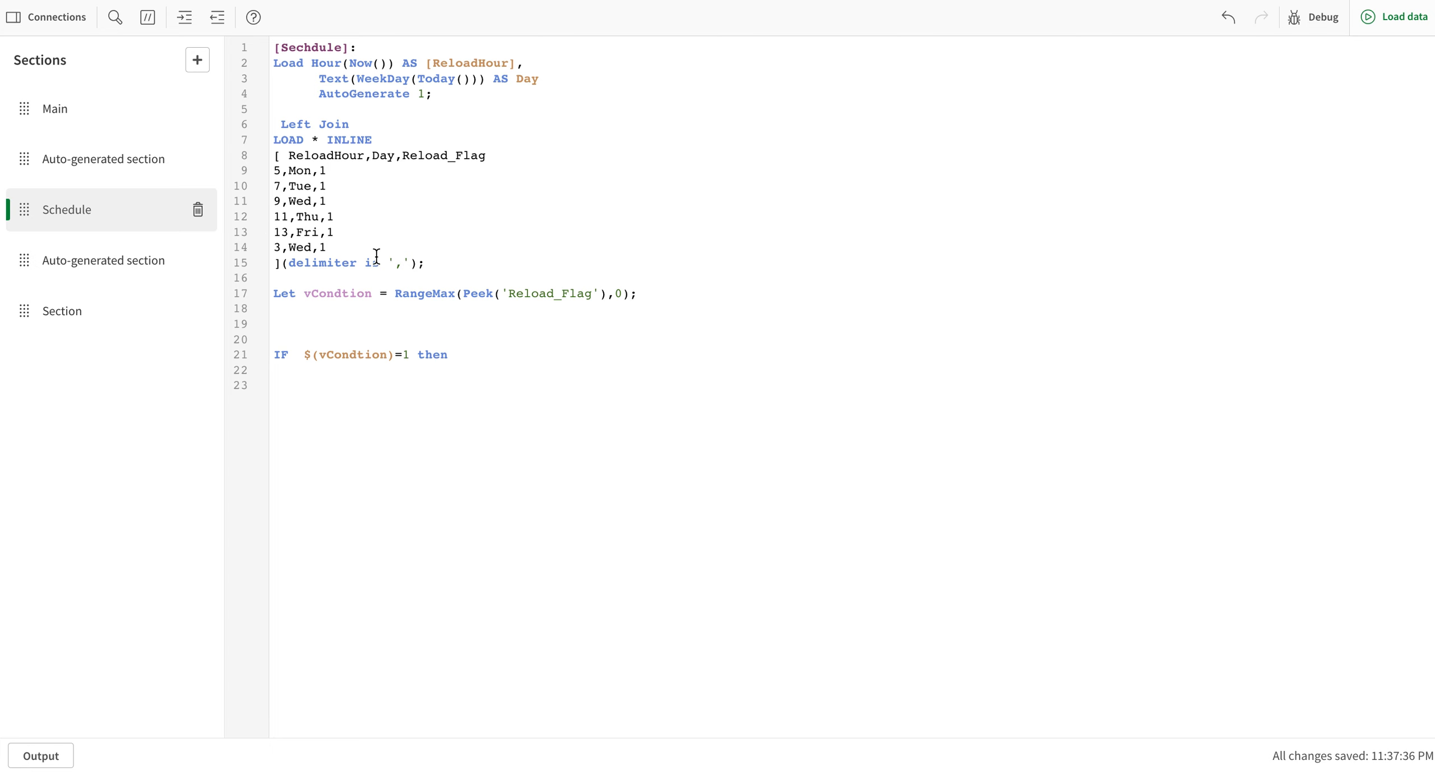
{"action": "mouse_move", "coordinate": [157, 164]}
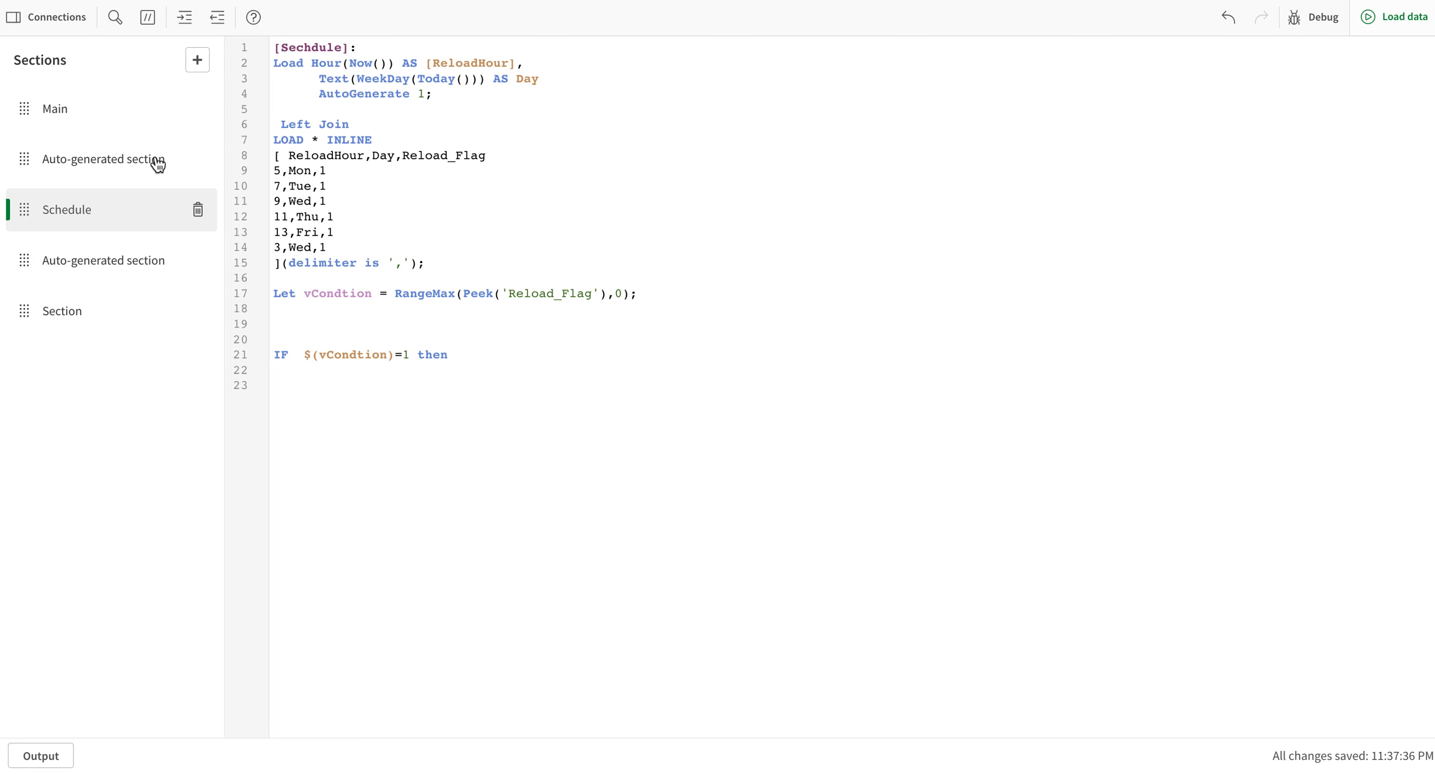
{"action": "mouse_move", "coordinate": [275, 63]}
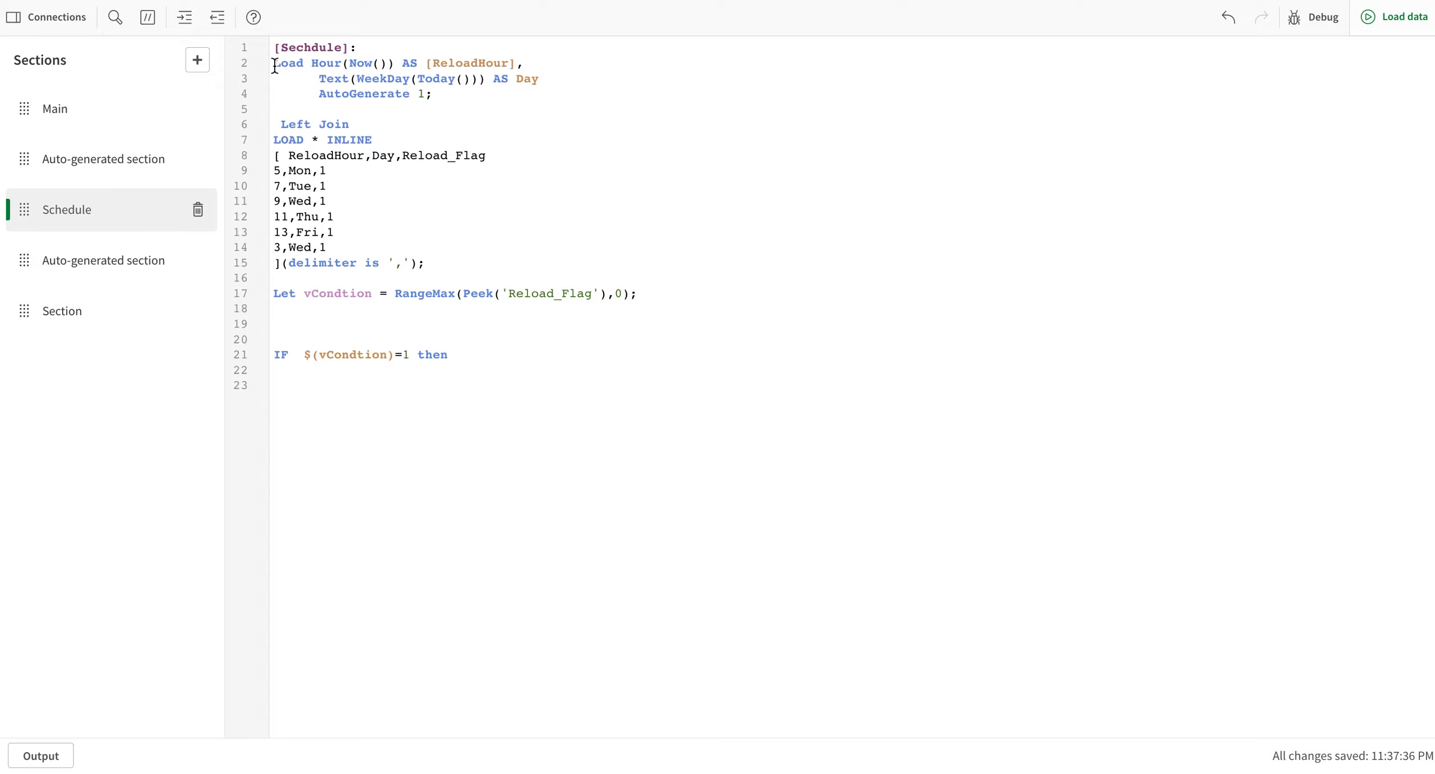
Edit the inline schedule table so the last Wednesday row reads 0,Wed,1
{"action": "left_click_drag", "start_coordinate": [275, 63], "coordinate": [437, 123]}
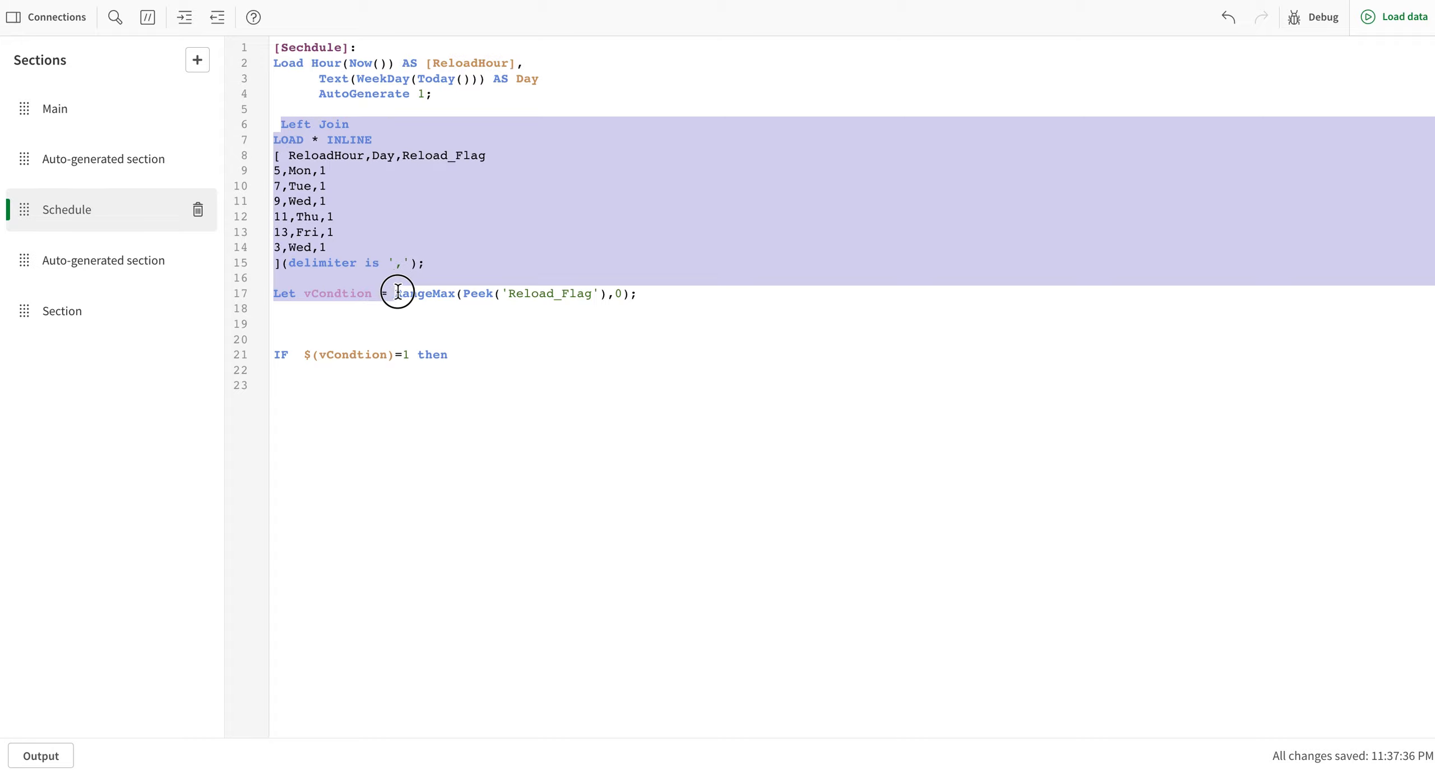
{"action": "left_click", "coordinate": [305, 171]}
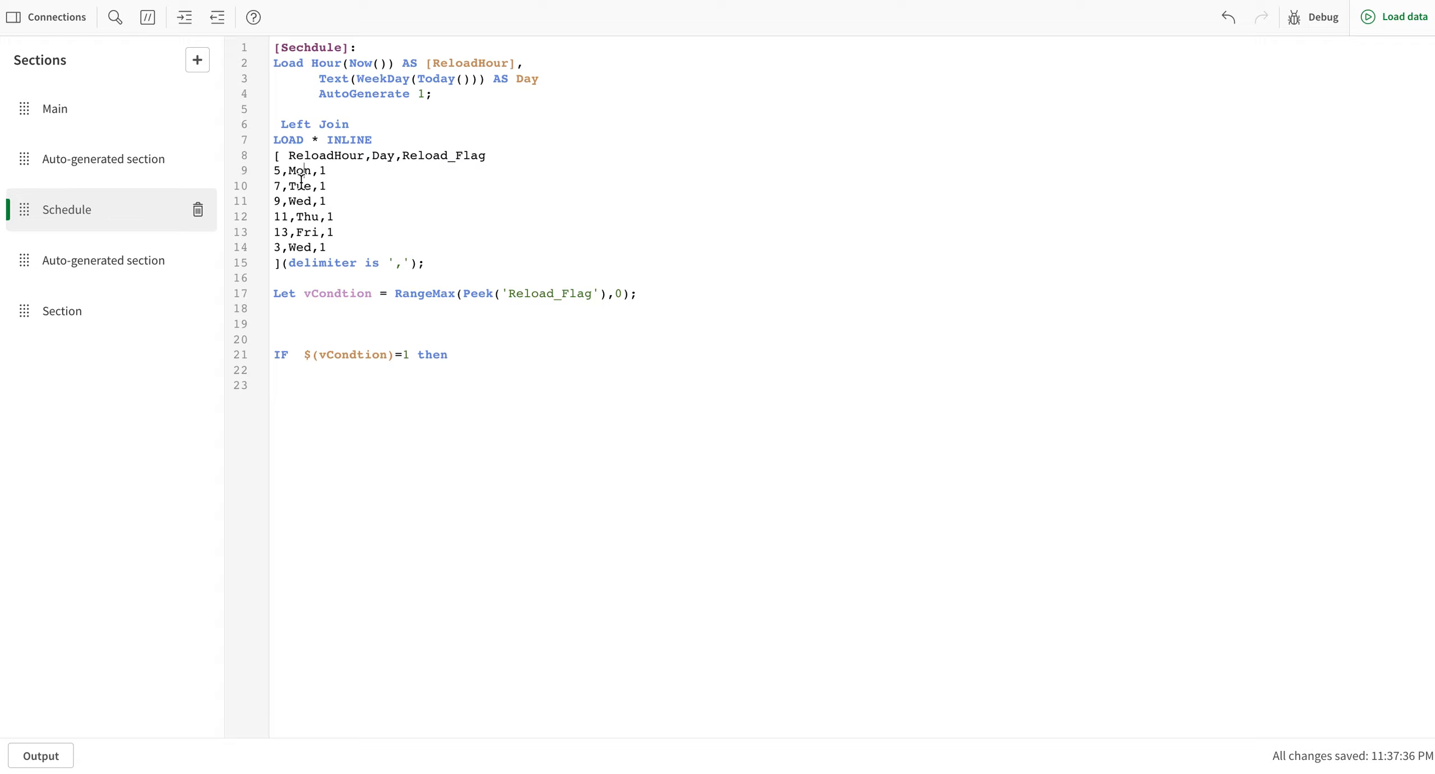
{"action": "mouse_move", "coordinate": [336, 253]}
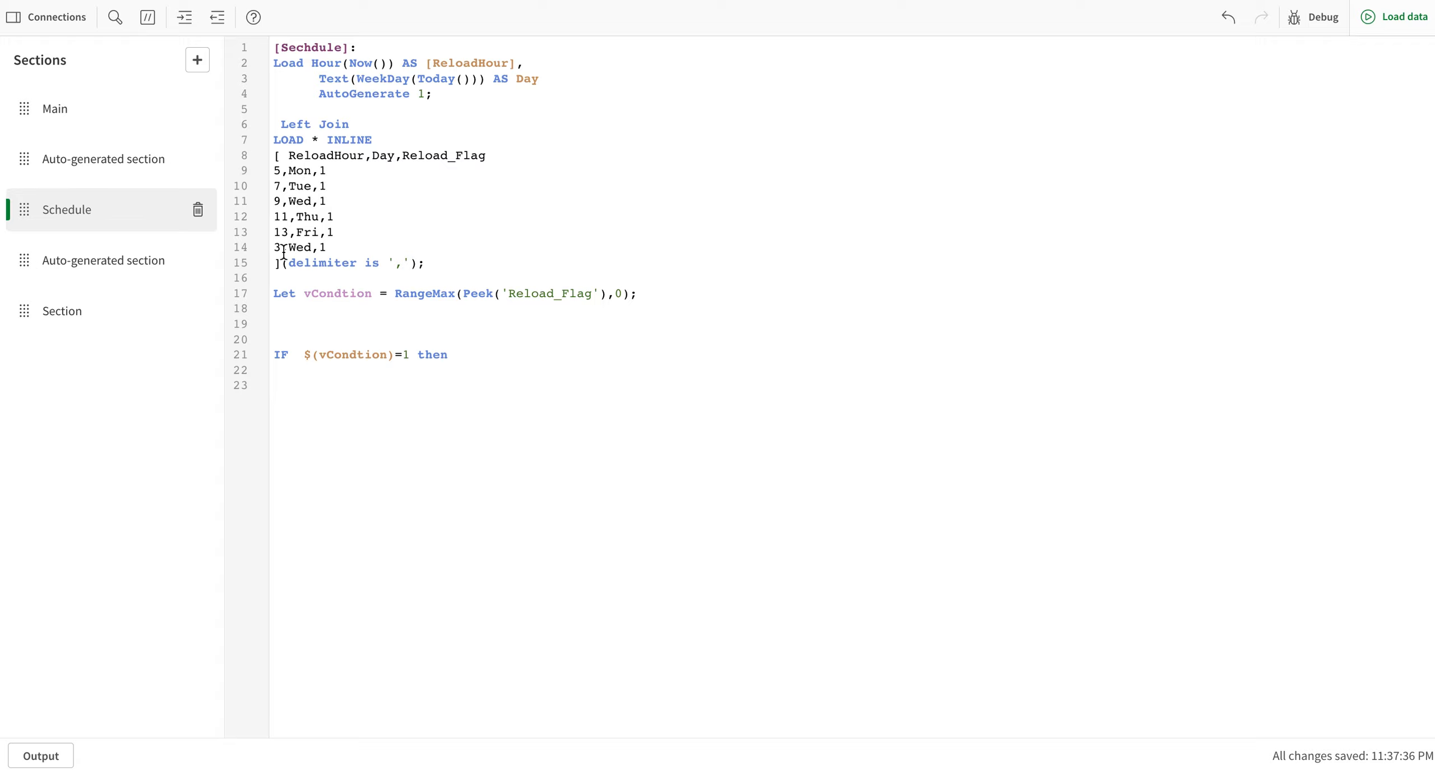
{"action": "type", "text": "0"}
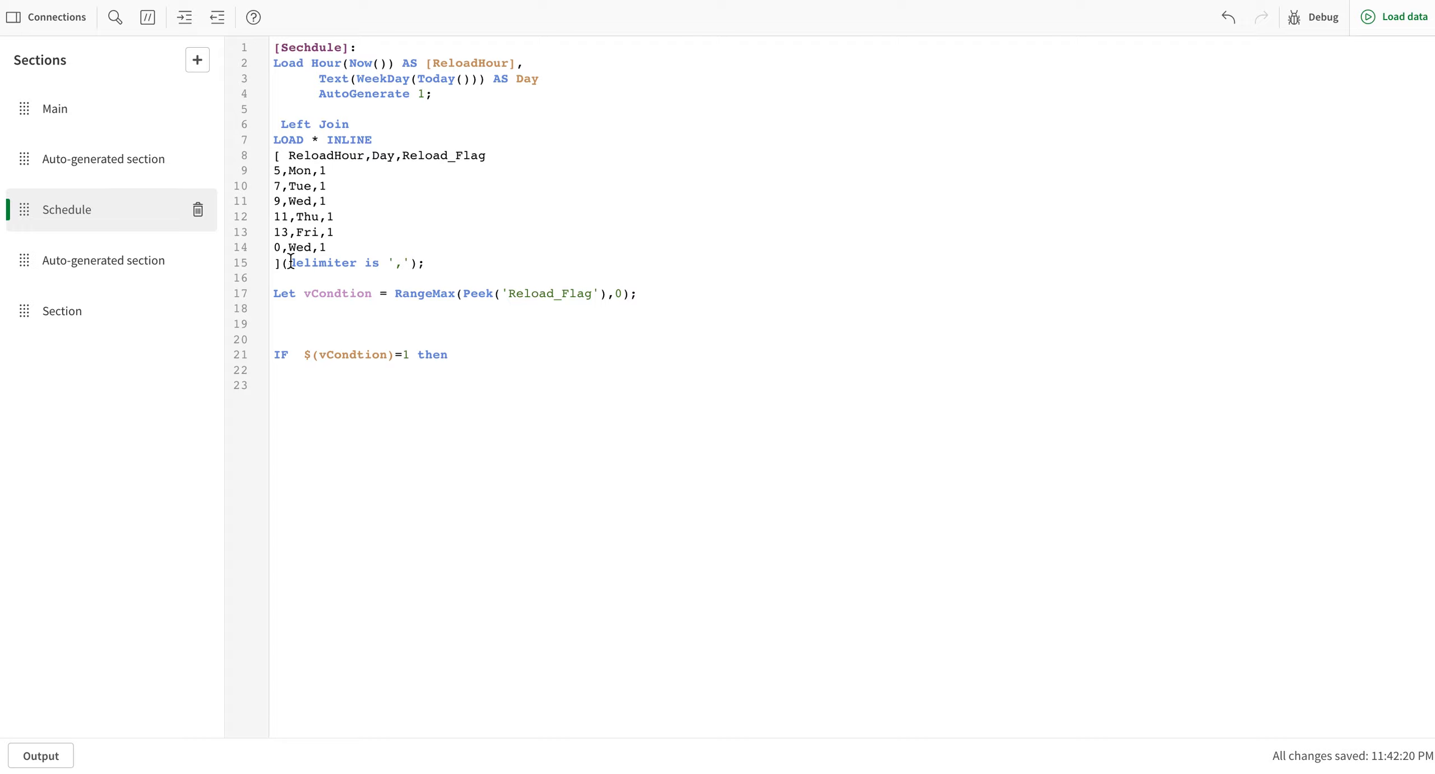
{"action": "mouse_move", "coordinate": [1402, 17]}
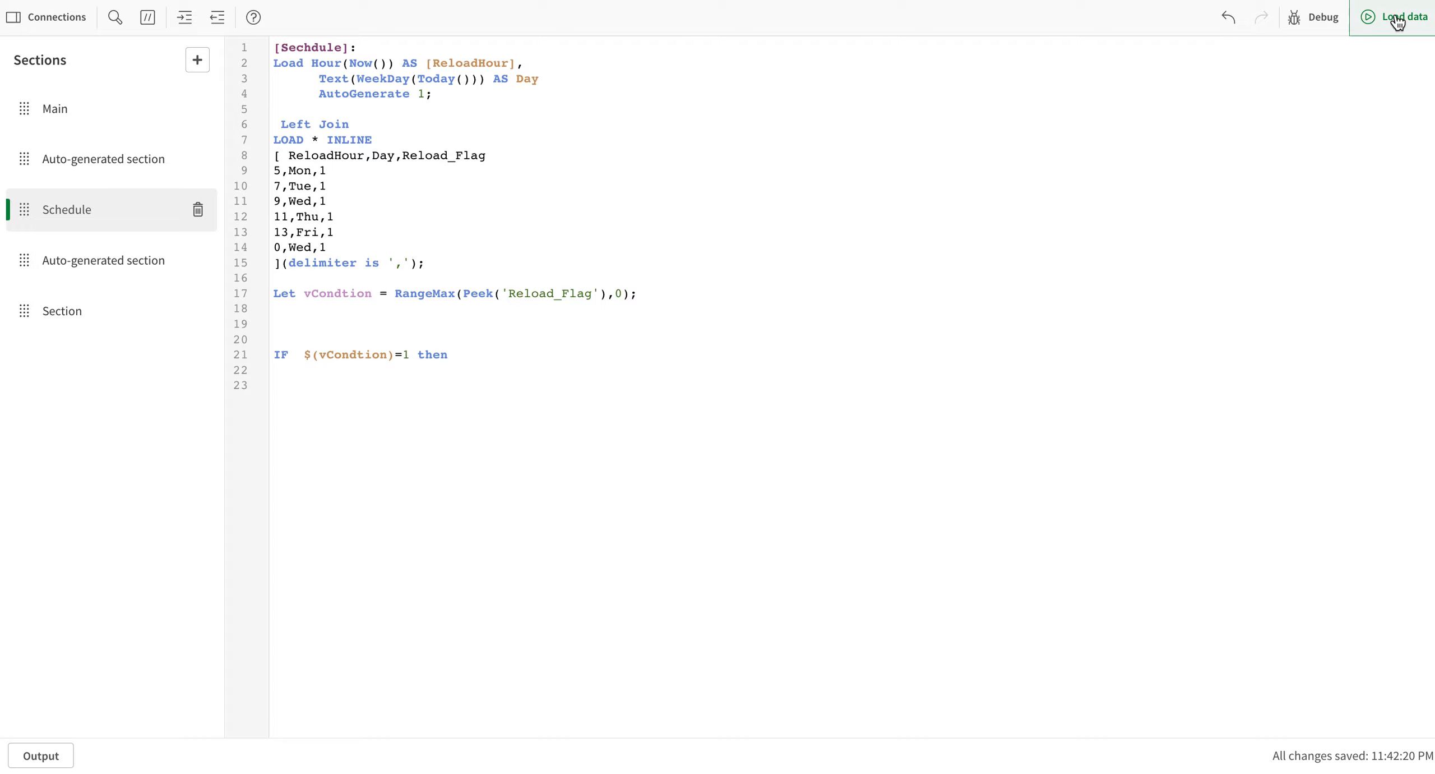
Revisit the Schedule section, then show the final section with the ELSE branch loading ABC.qvd
{"action": "left_click", "coordinate": [104, 260]}
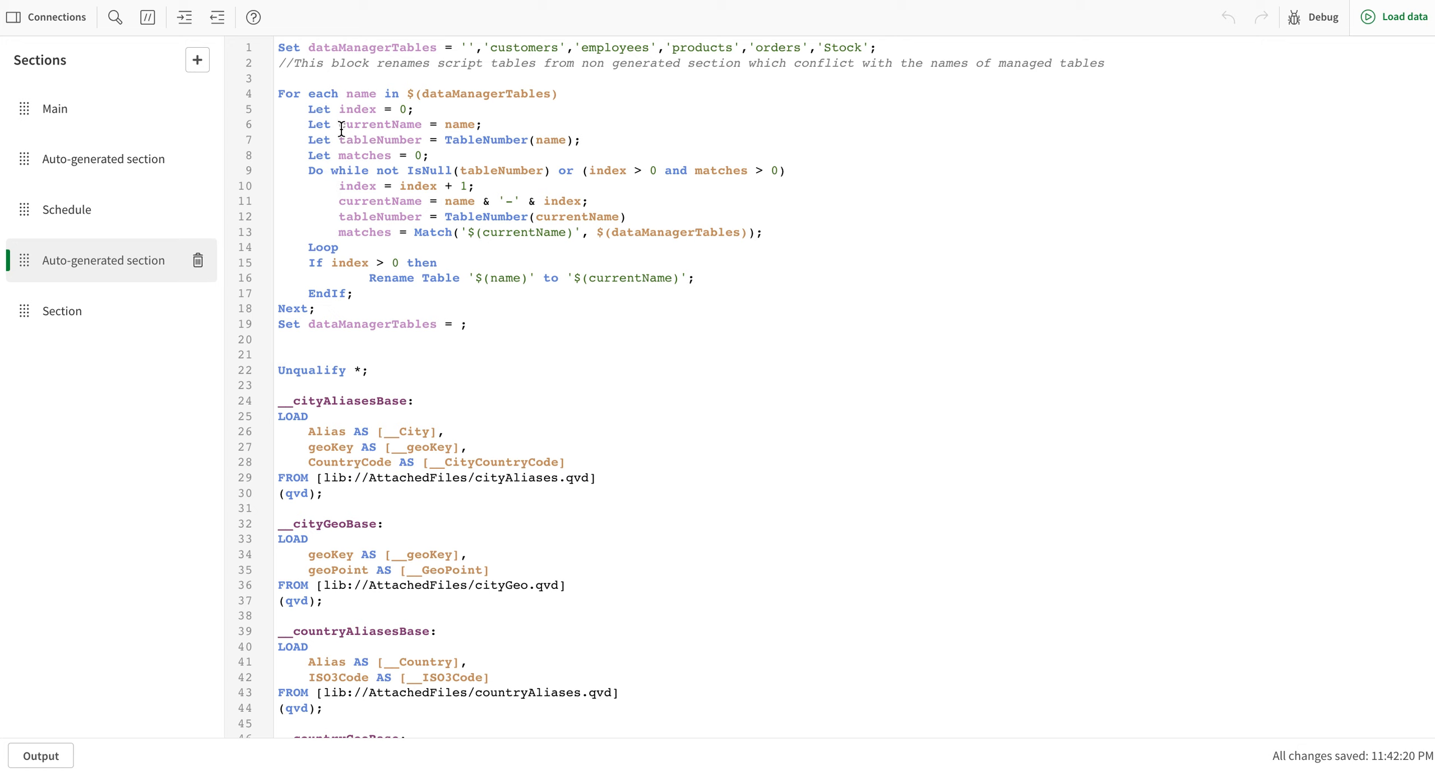
{"action": "left_click", "coordinate": [66, 209]}
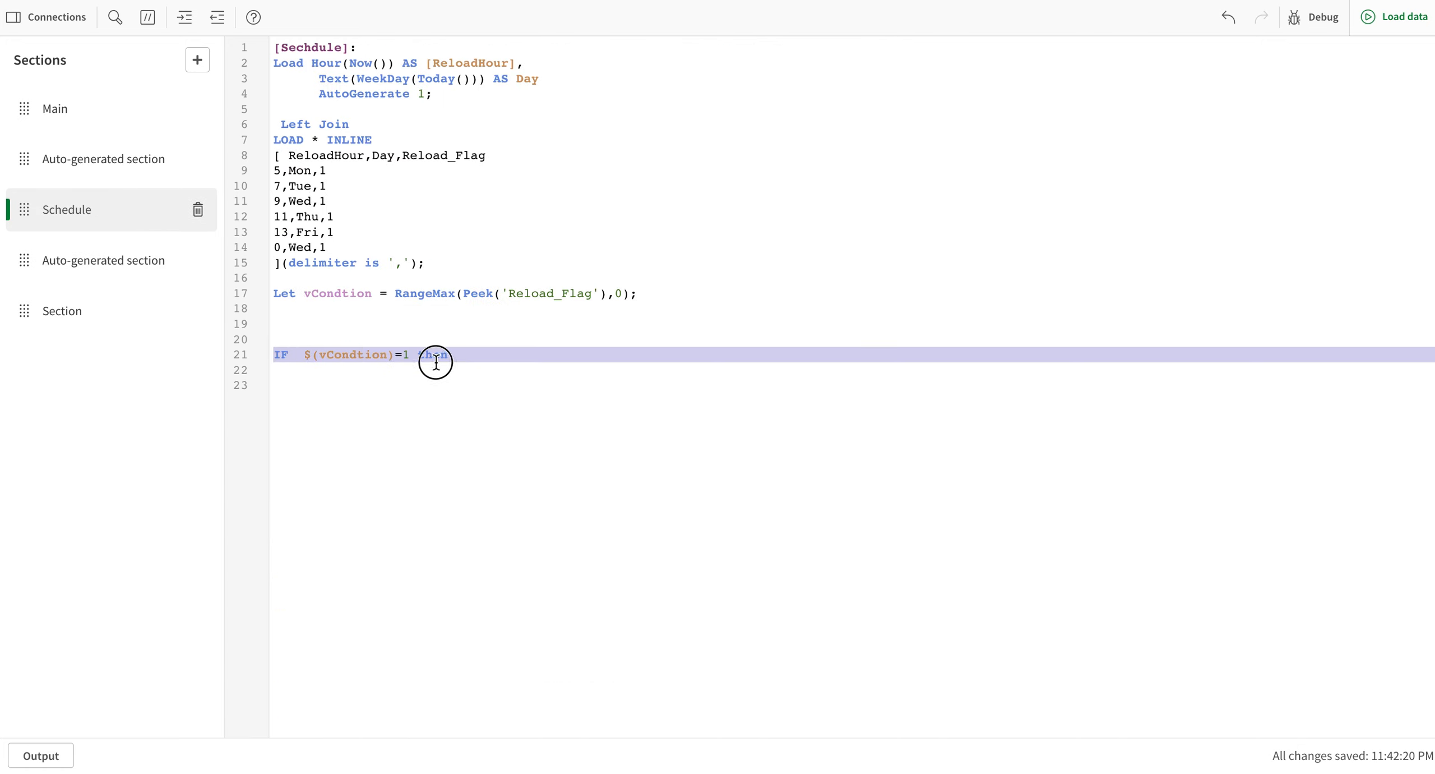
{"action": "type", "text": "then"}
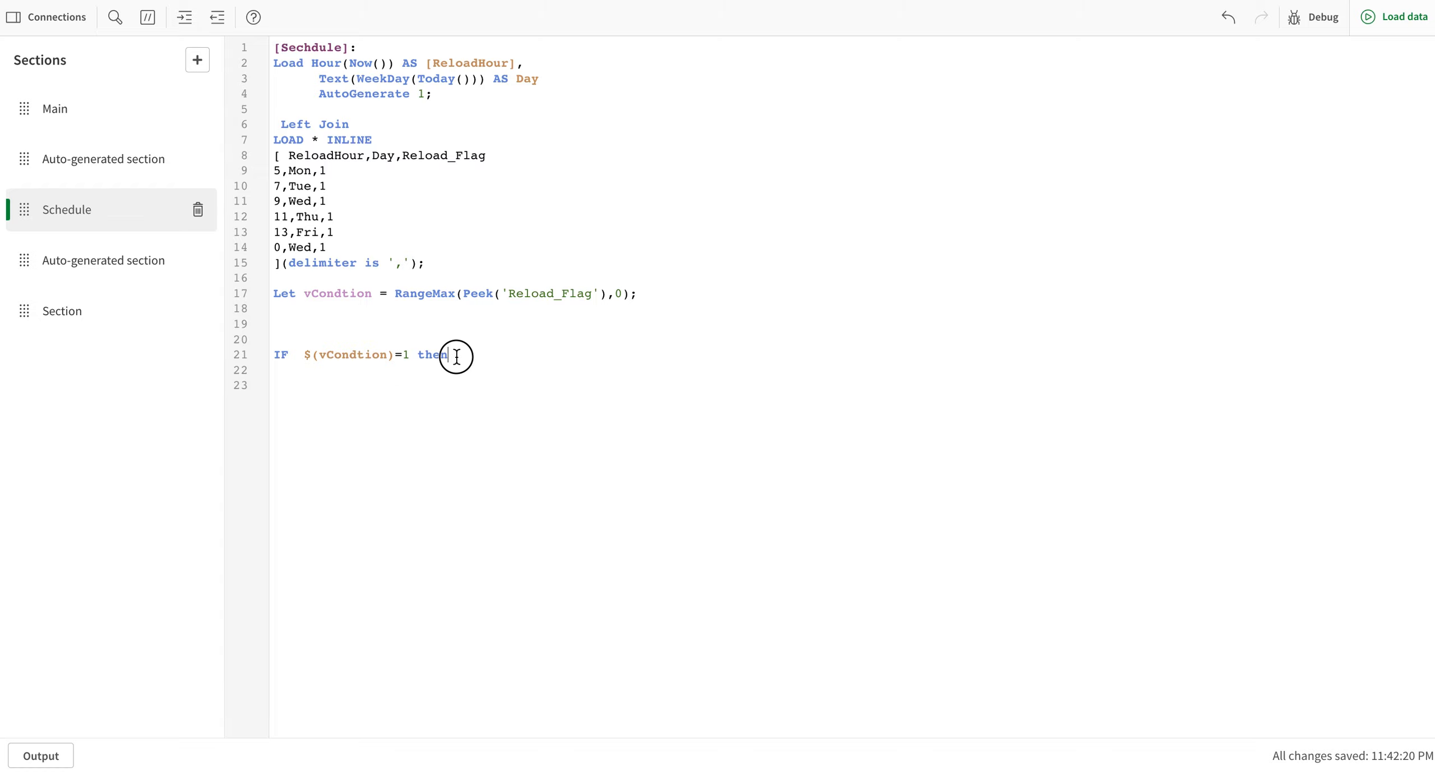
{"action": "mouse_move", "coordinate": [127, 267]}
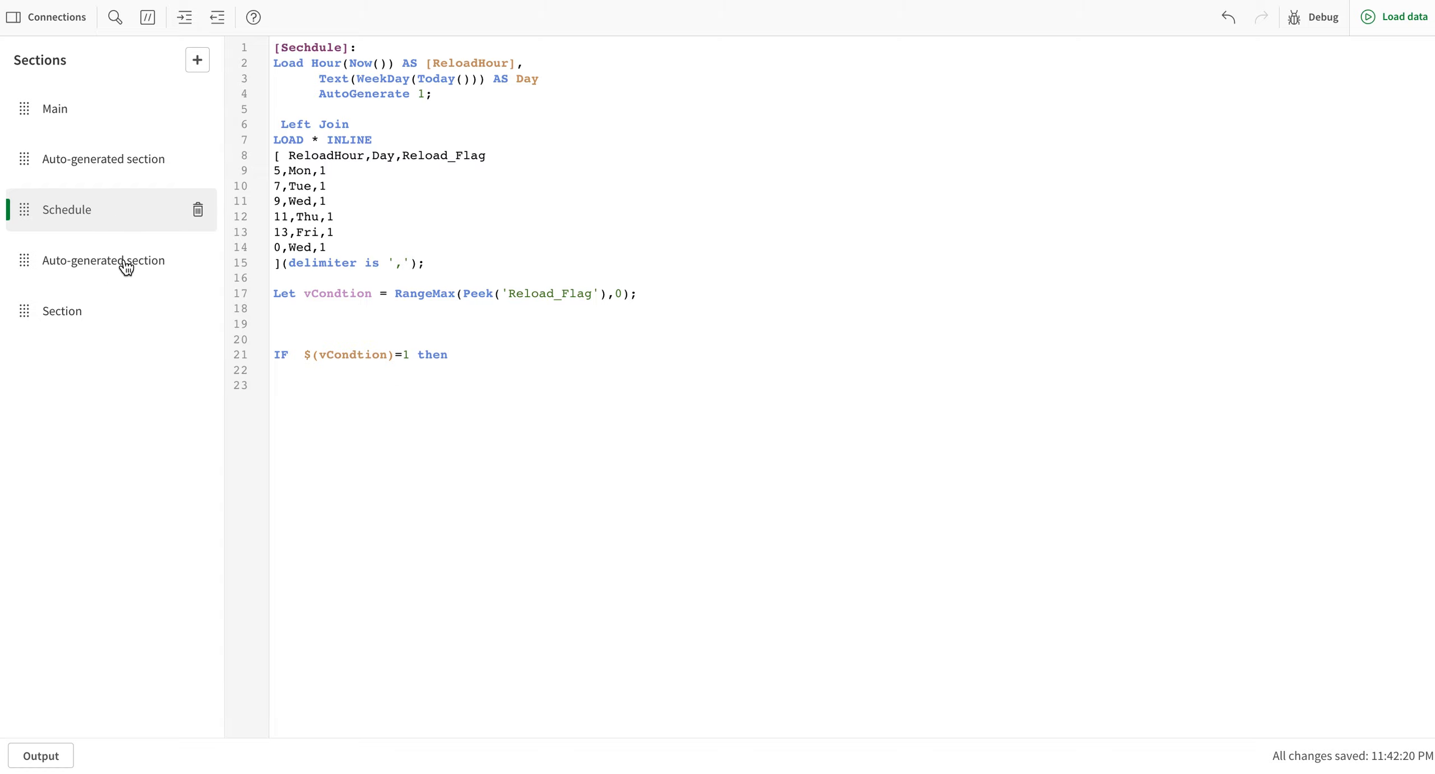
{"action": "left_click", "coordinate": [62, 311]}
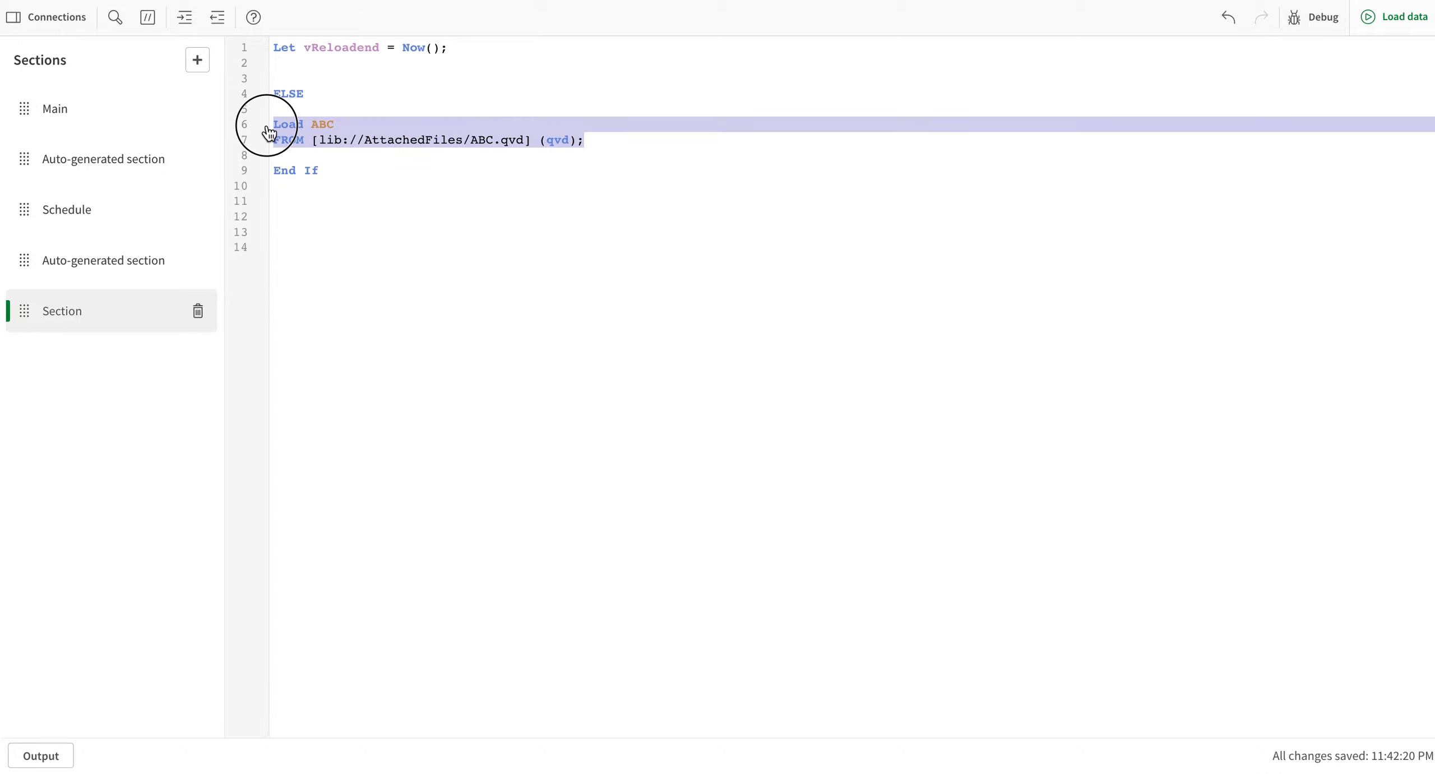
{"action": "mouse_move", "coordinate": [946, 40]}
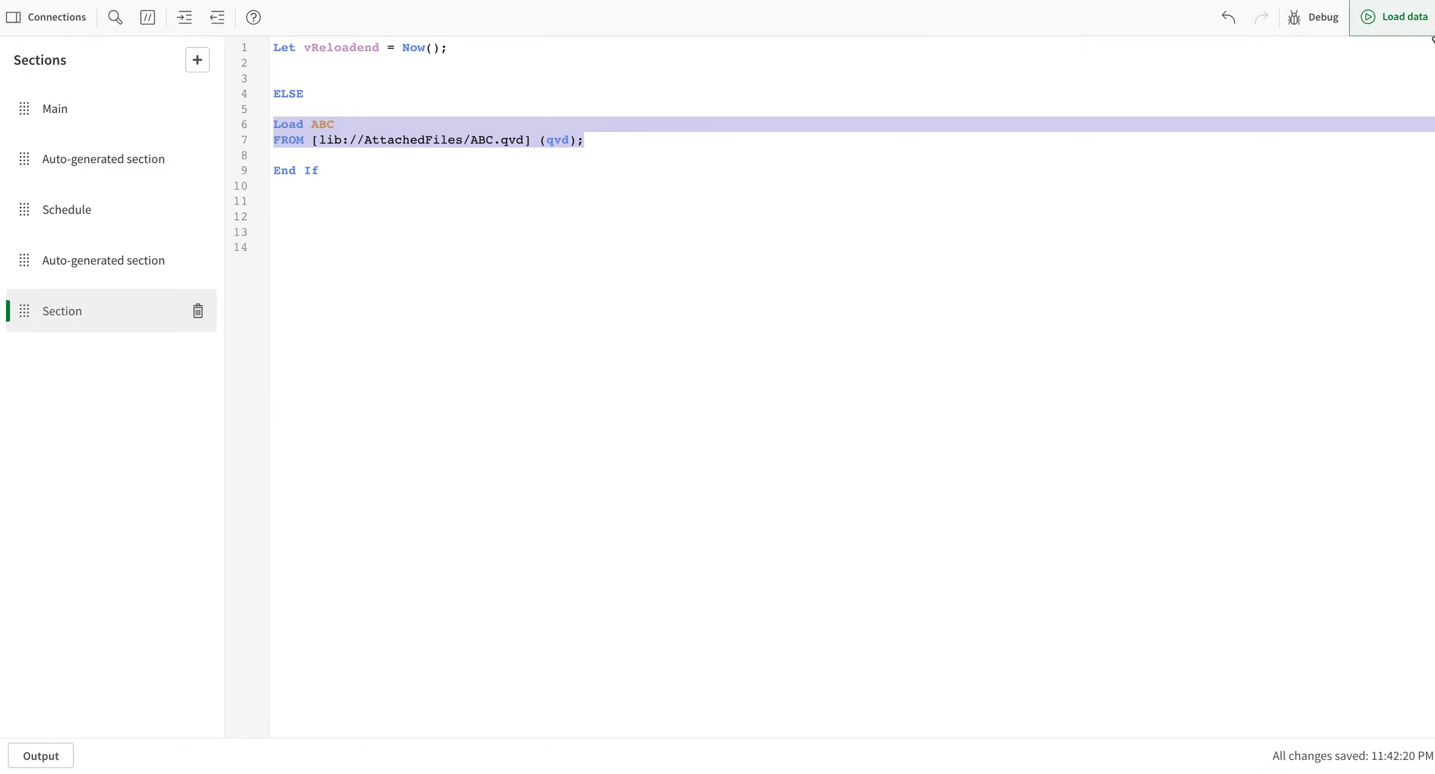
{"action": "left_click", "coordinate": [1403, 17]}
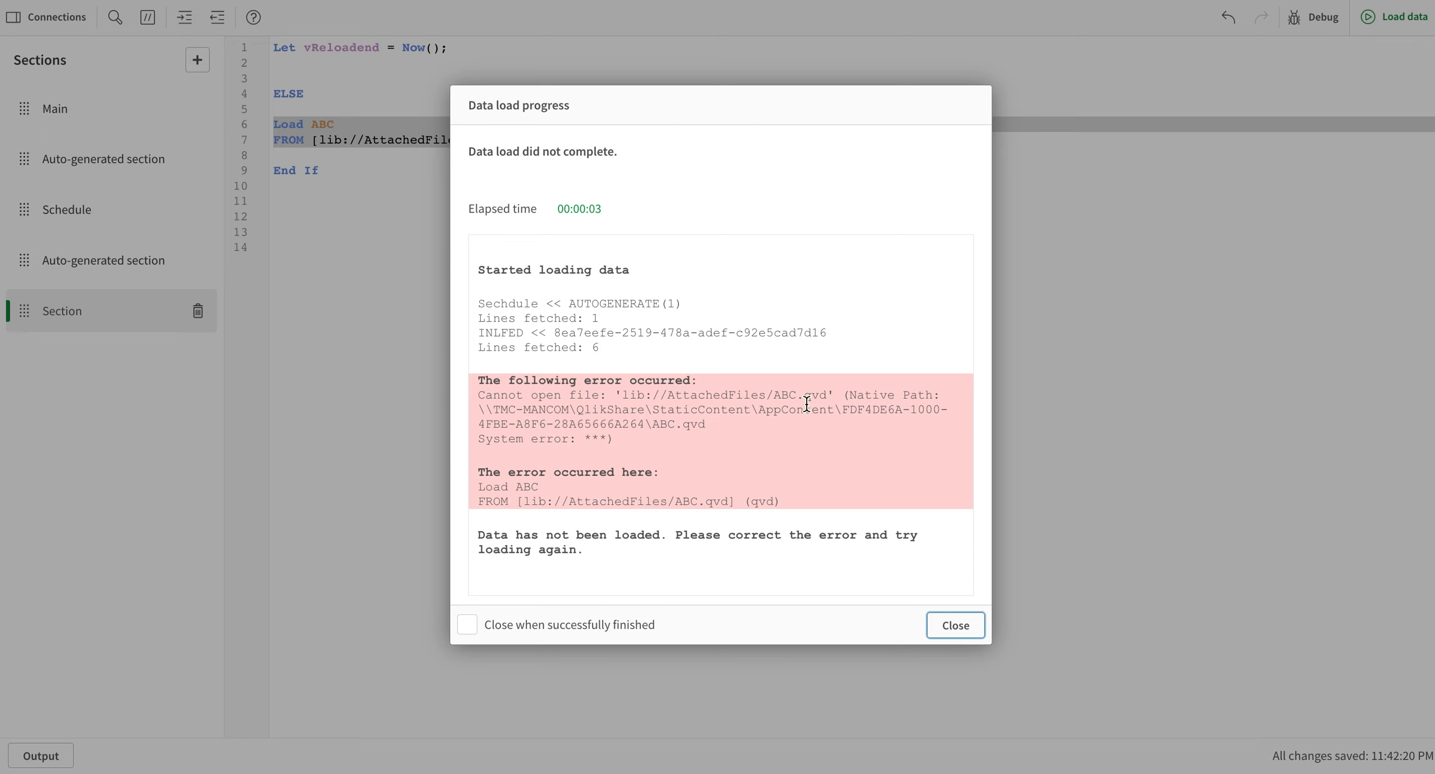
{"action": "mouse_move", "coordinate": [954, 624]}
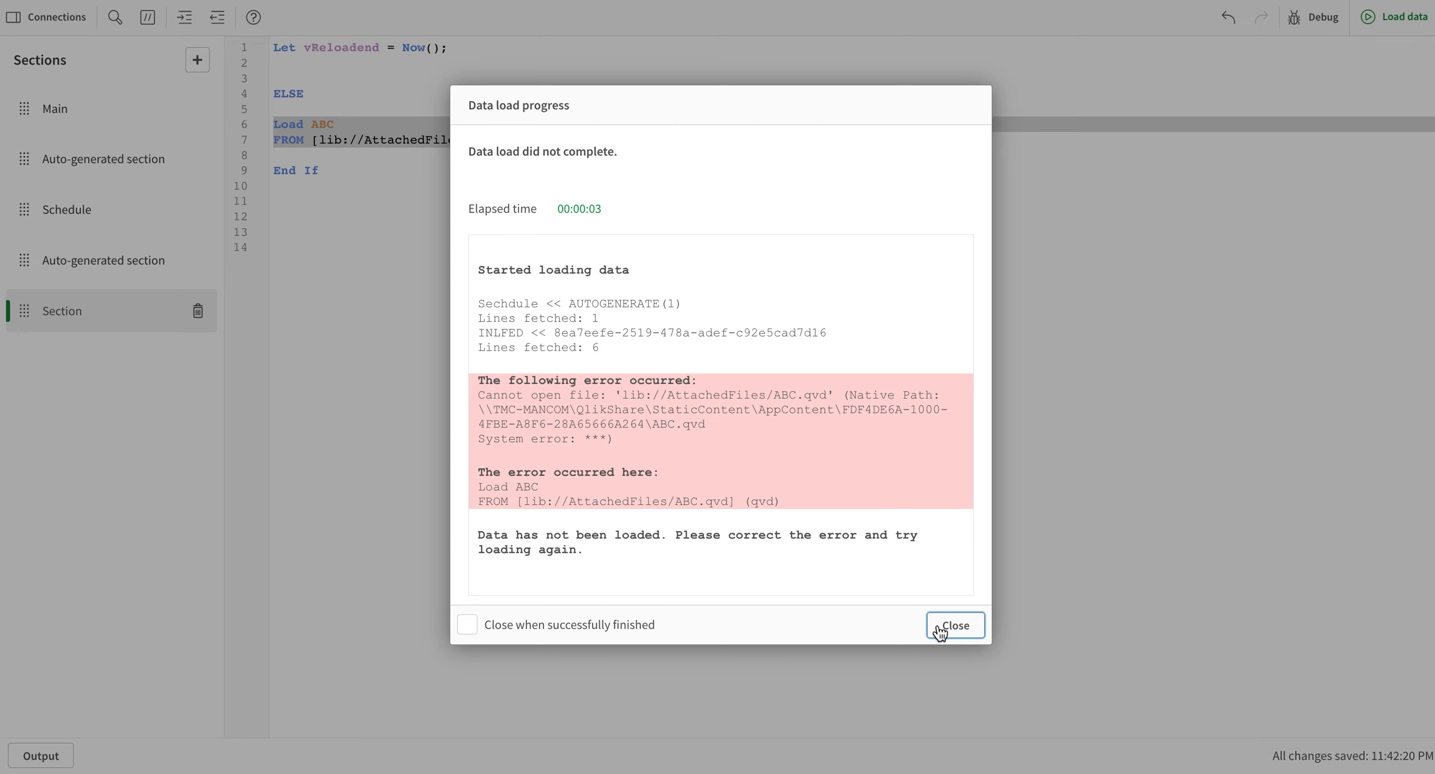
{"action": "left_click", "coordinate": [955, 625]}
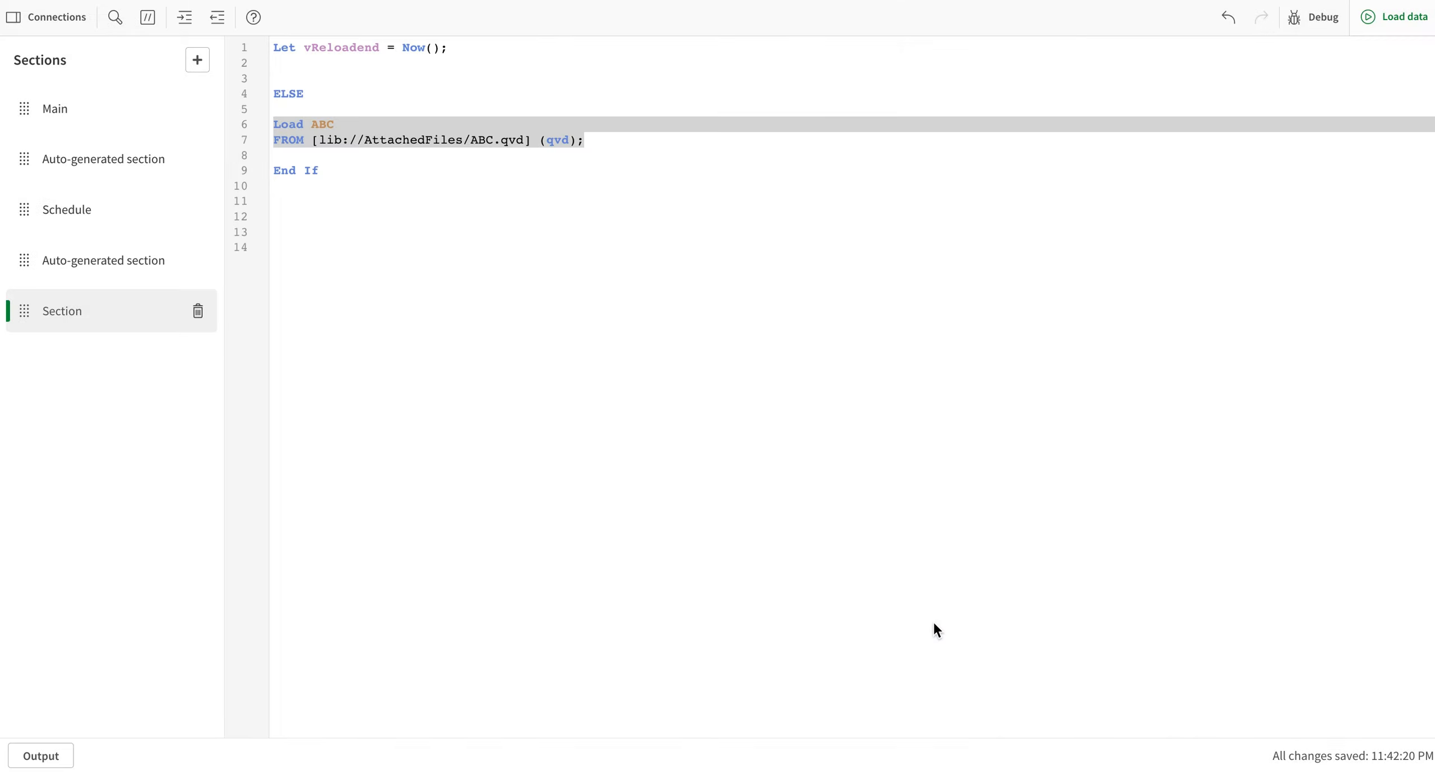
{"action": "mouse_move", "coordinate": [114, 167]}
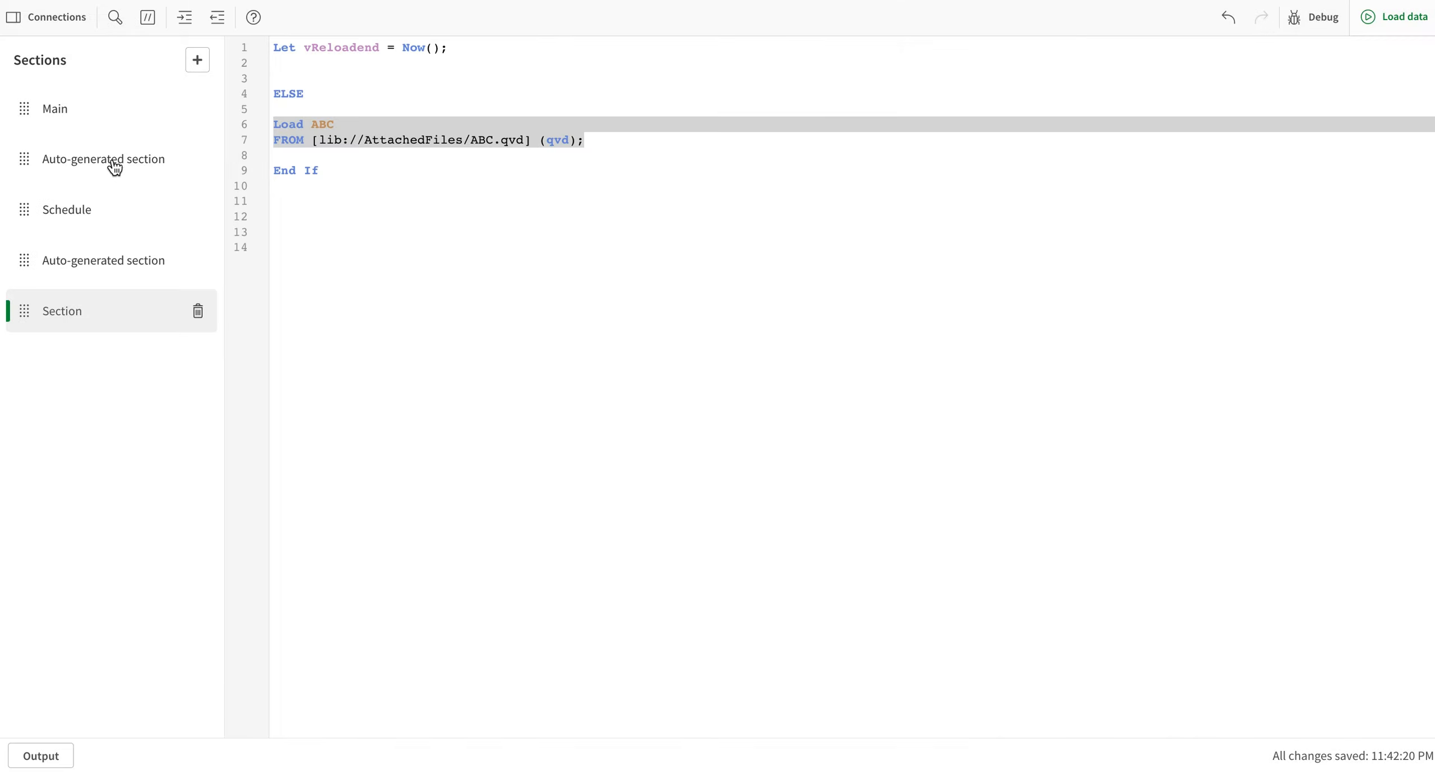
Go through the Auto-generated and Schedule sections and set the last Wednesday row back to 3,Wed,1
{"action": "left_click", "coordinate": [103, 159]}
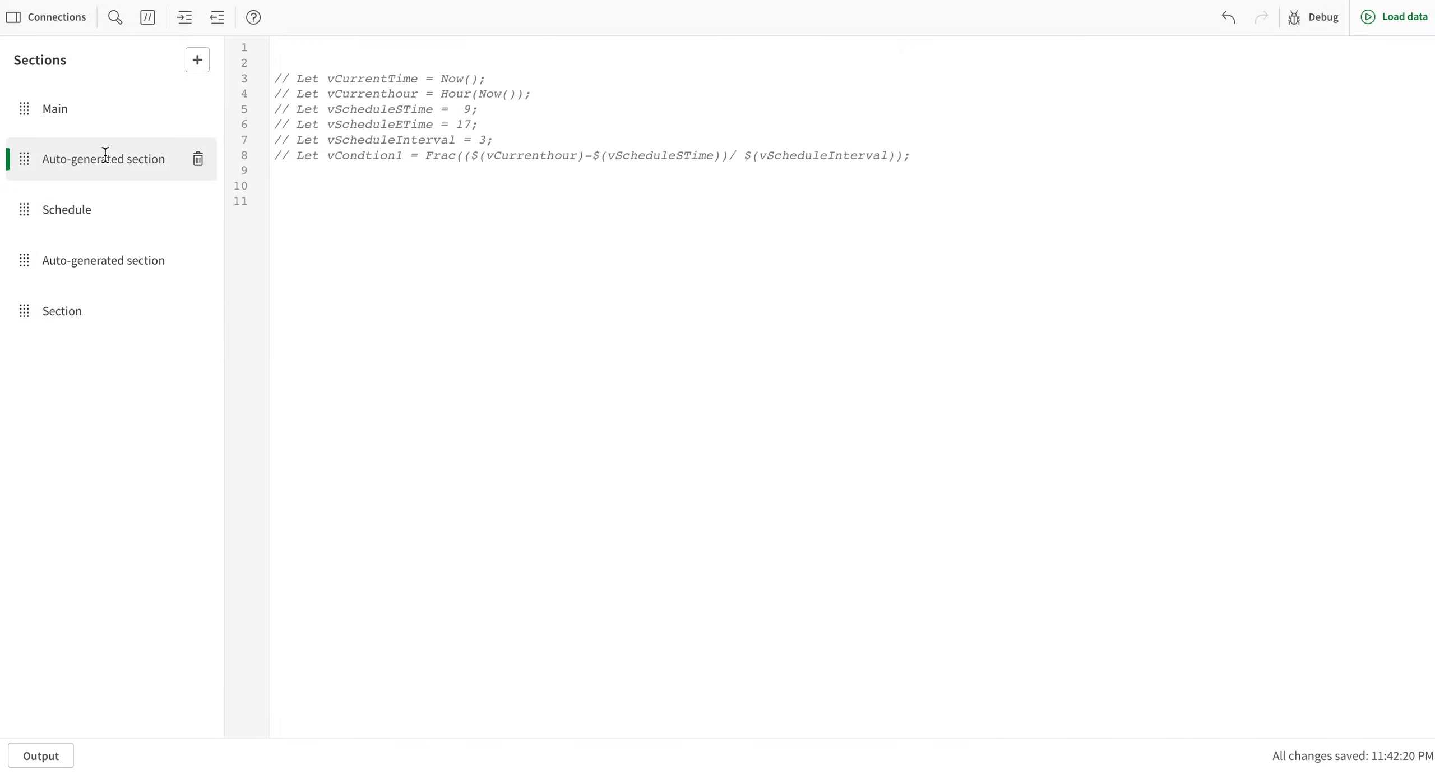
{"action": "left_click", "coordinate": [66, 209]}
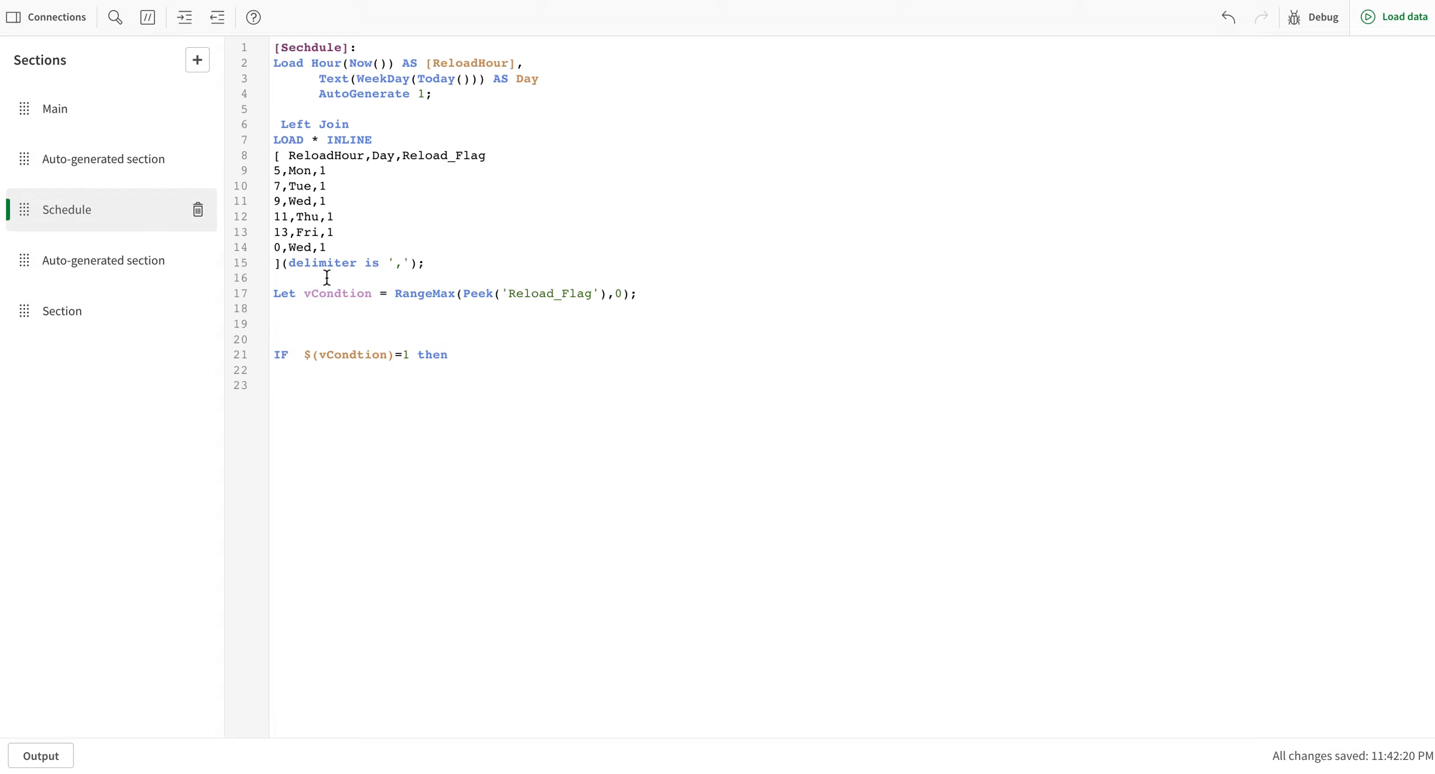
{"action": "key", "text": "Backspace"}
{"action": "type", "text": "3"}
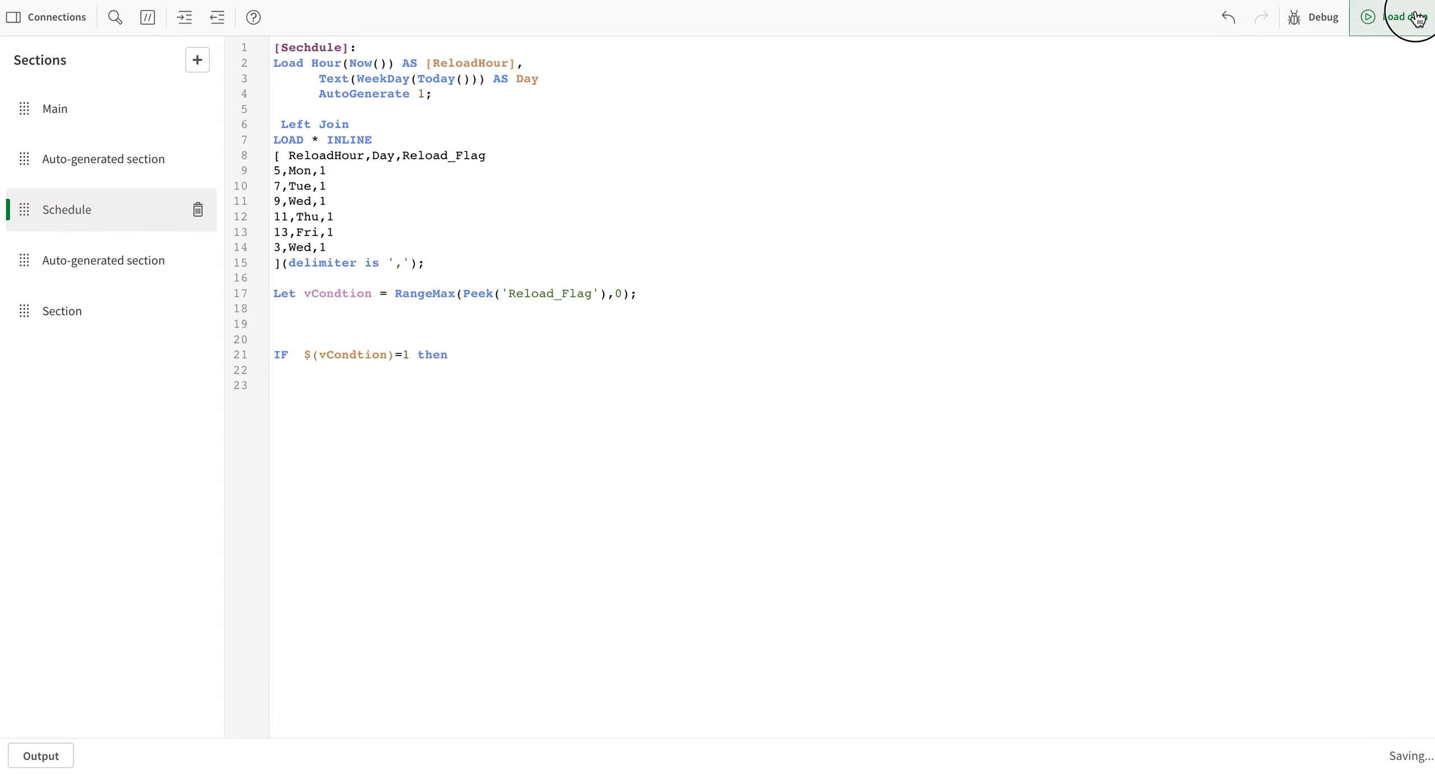
Run Load data with the hour-3 schedule and dismiss the completed load report
{"action": "left_click", "coordinate": [1396, 16]}
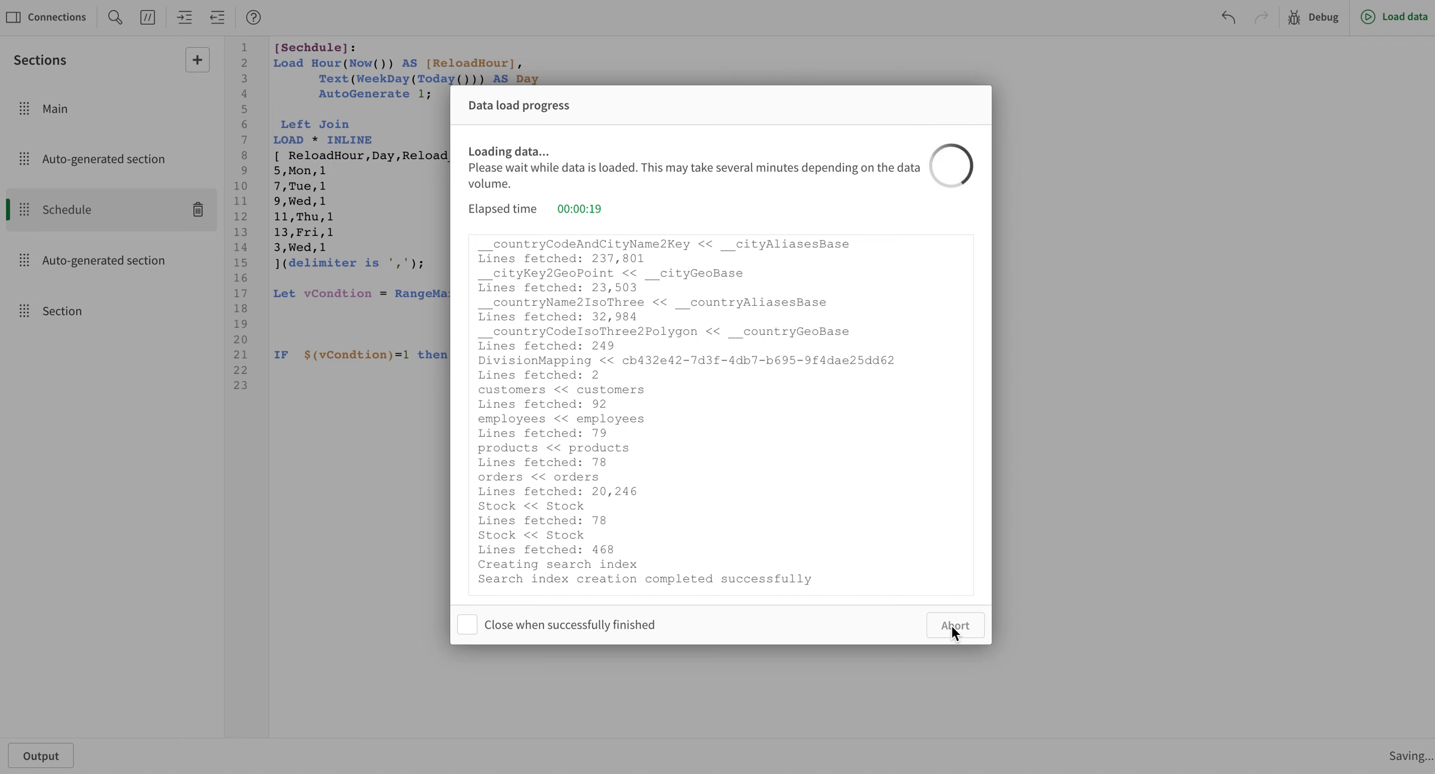
{"action": "mouse_move", "coordinate": [629, 596]}
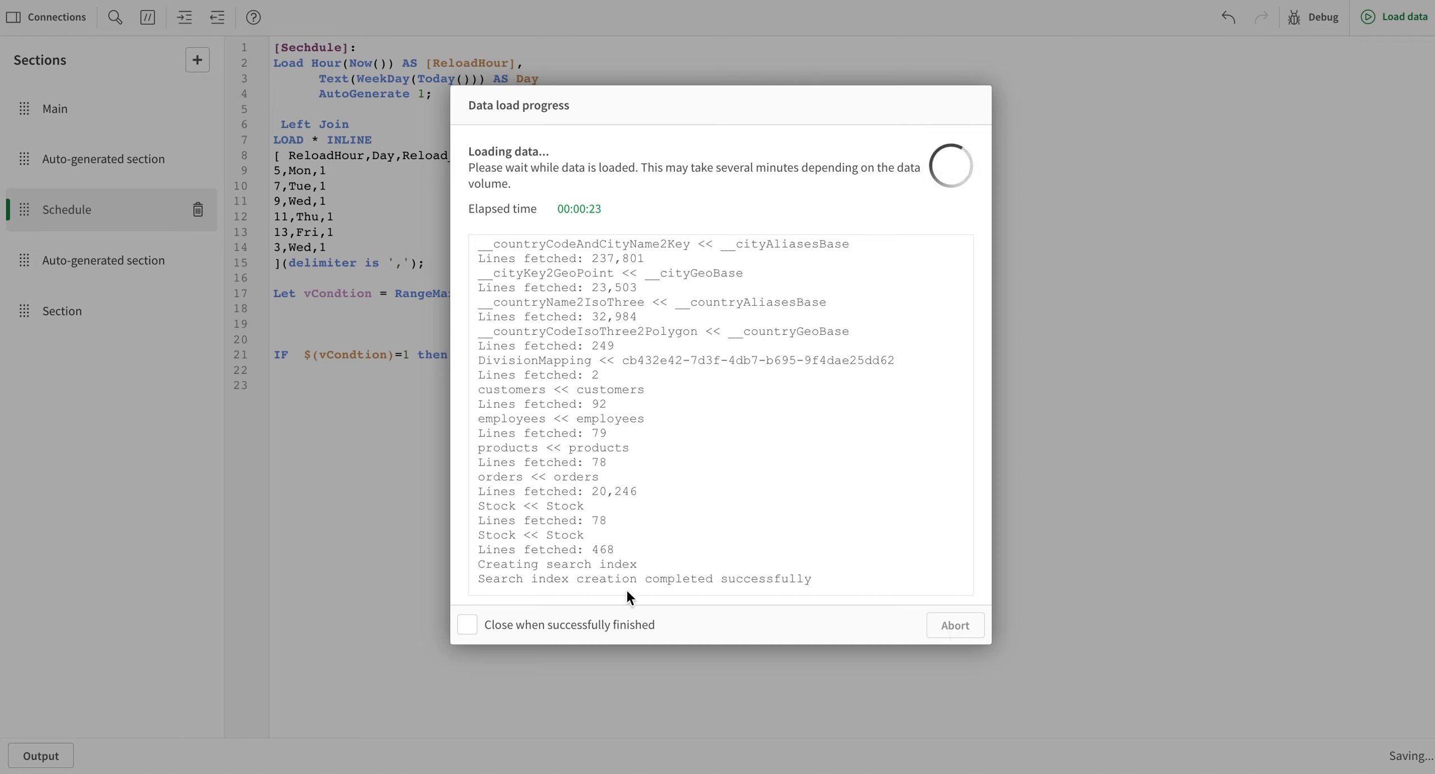
{"action": "mouse_move", "coordinate": [970, 639]}
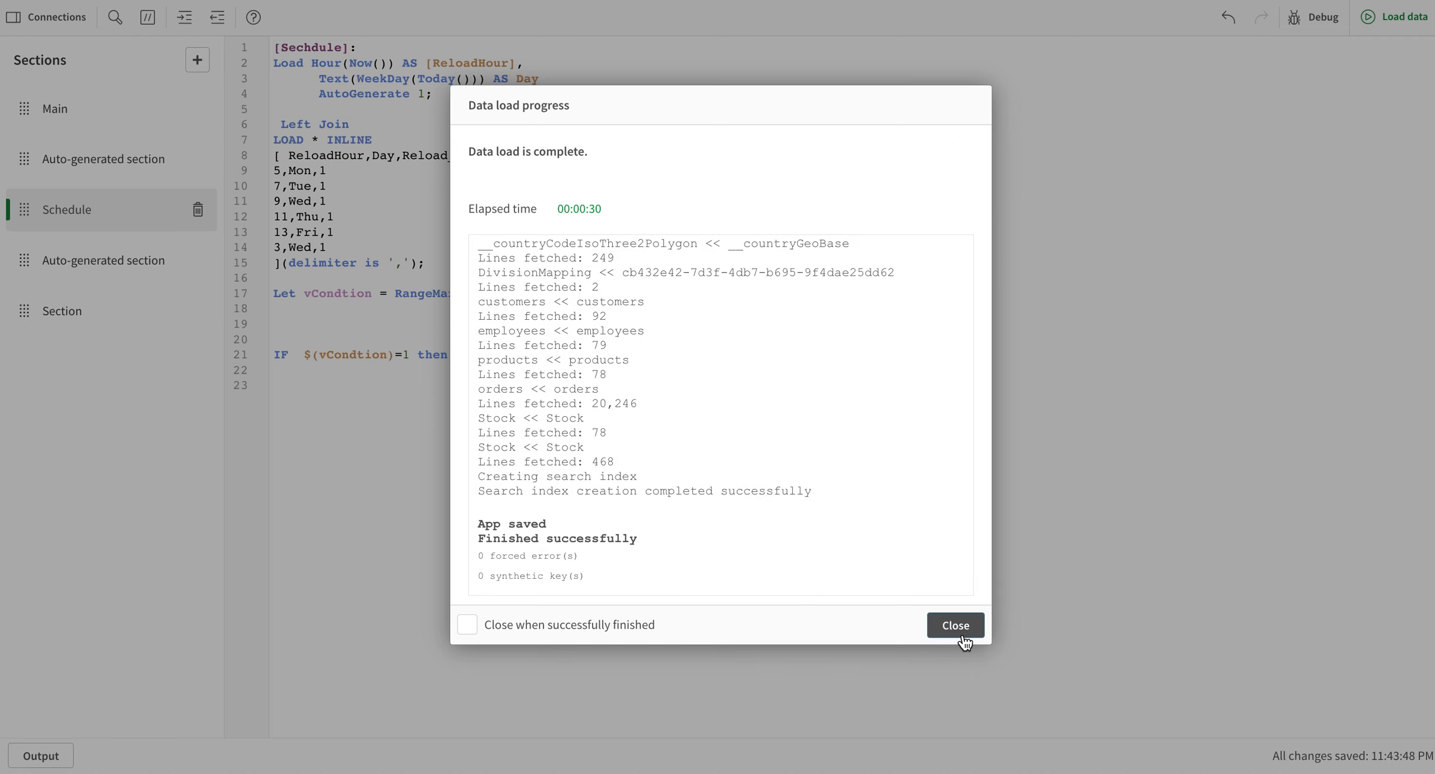
{"action": "left_click", "coordinate": [954, 625]}
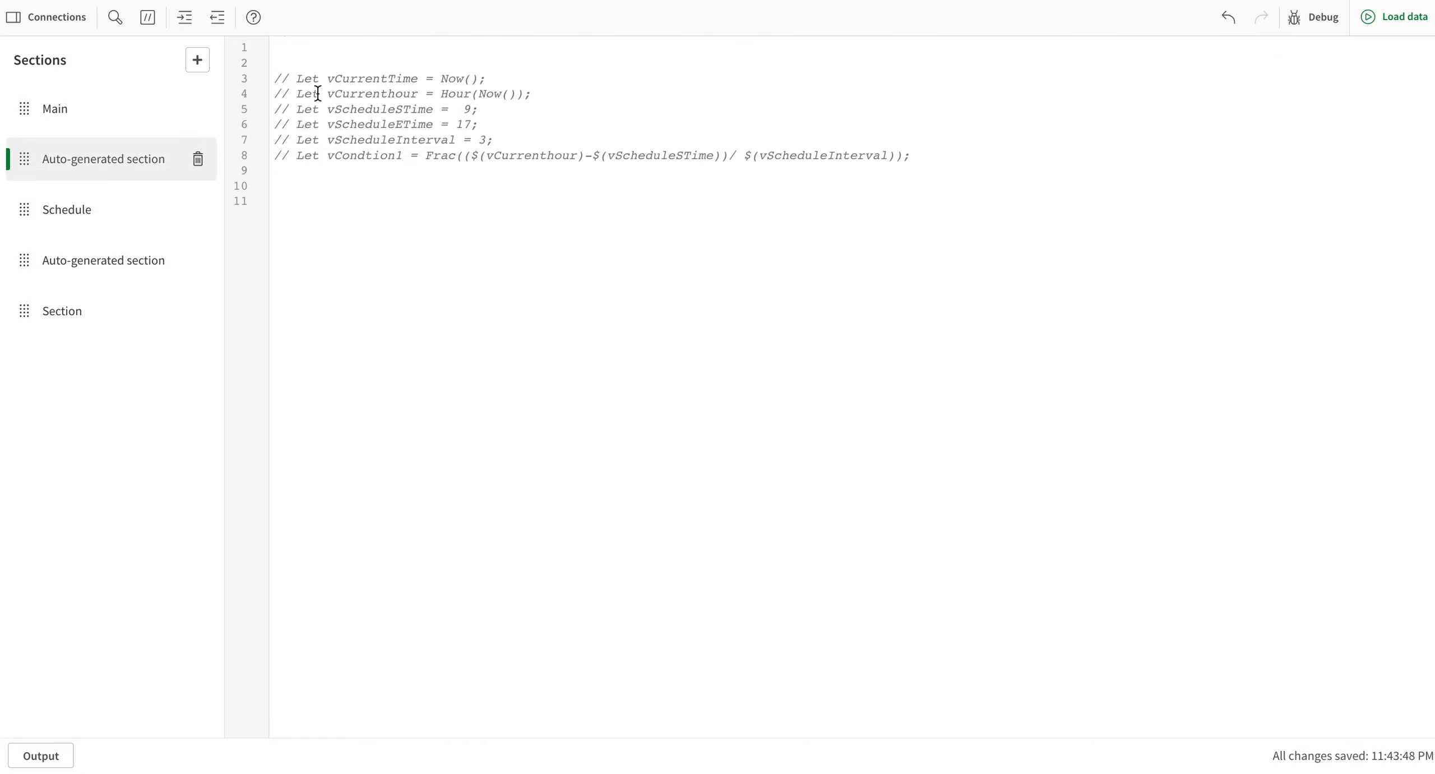
{"action": "mouse_move", "coordinate": [467, 123]}
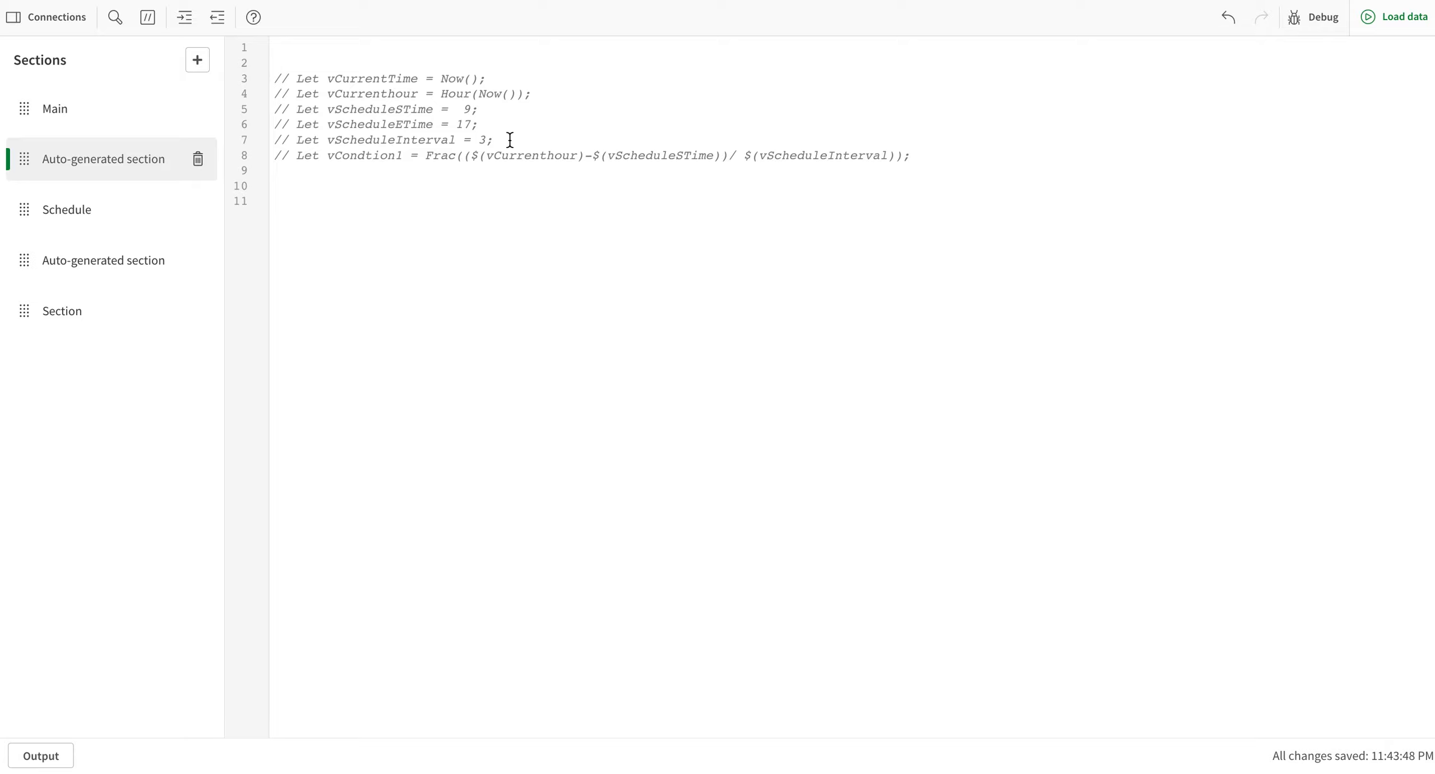
Show the Schedule section with the inline table ending at 3,Wed,1
{"action": "left_click", "coordinate": [67, 209]}
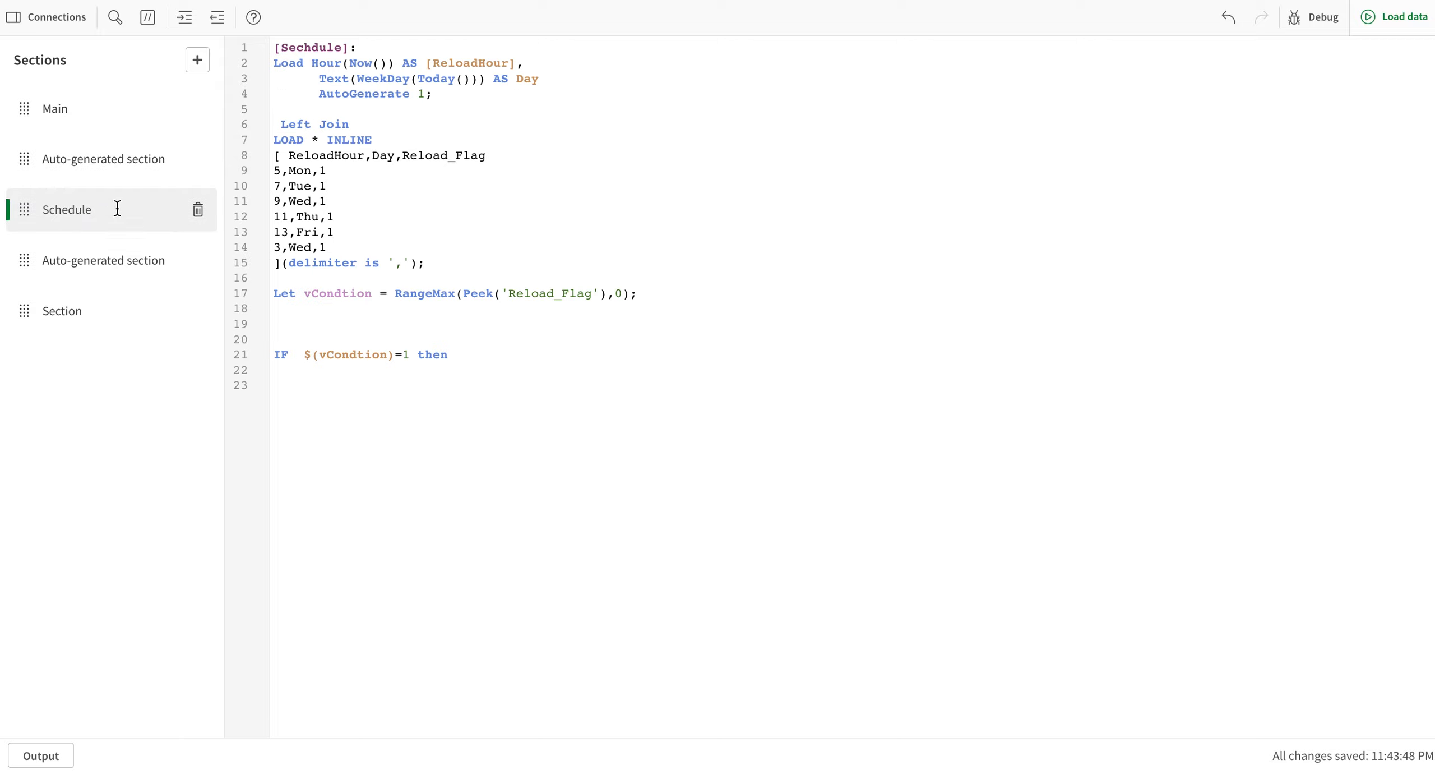
{"action": "mouse_move", "coordinate": [352, 131]}
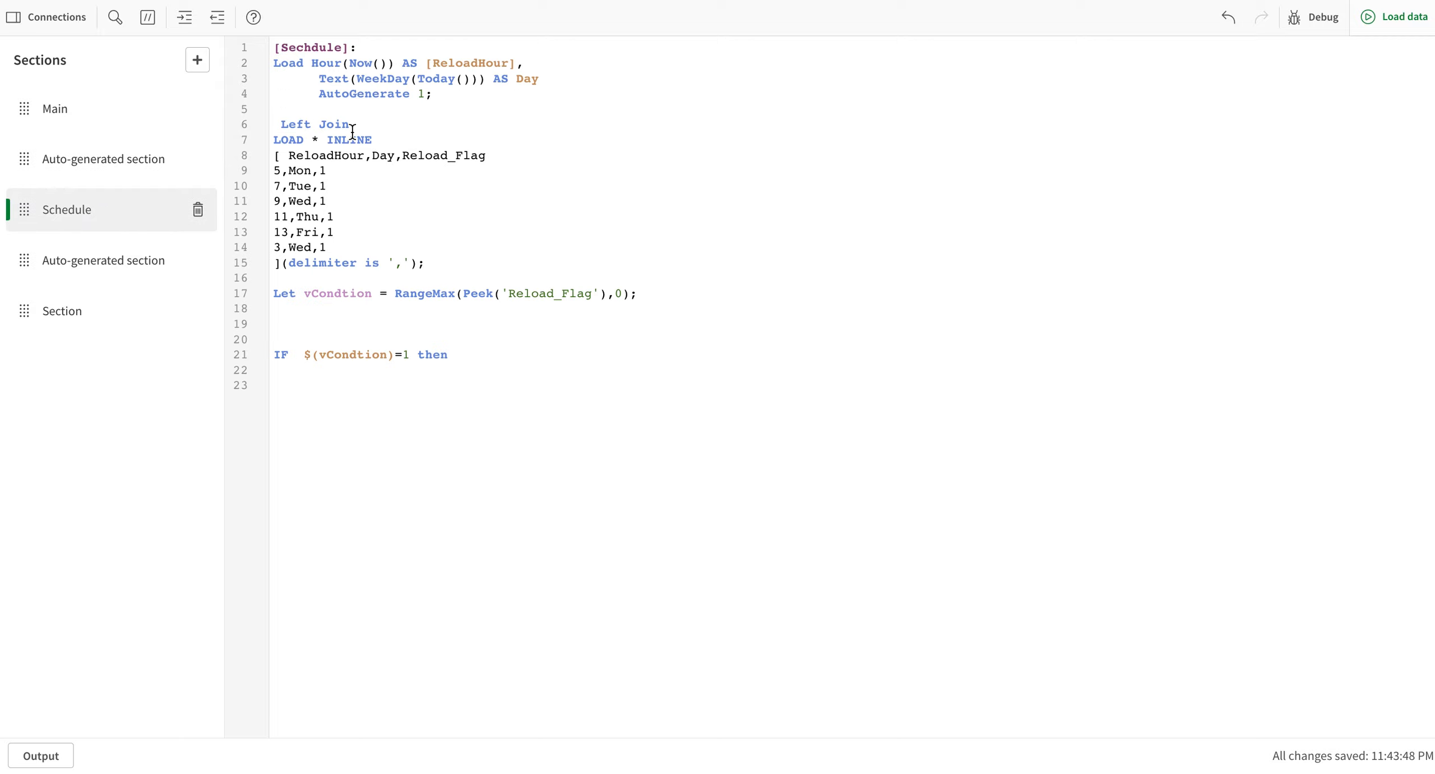